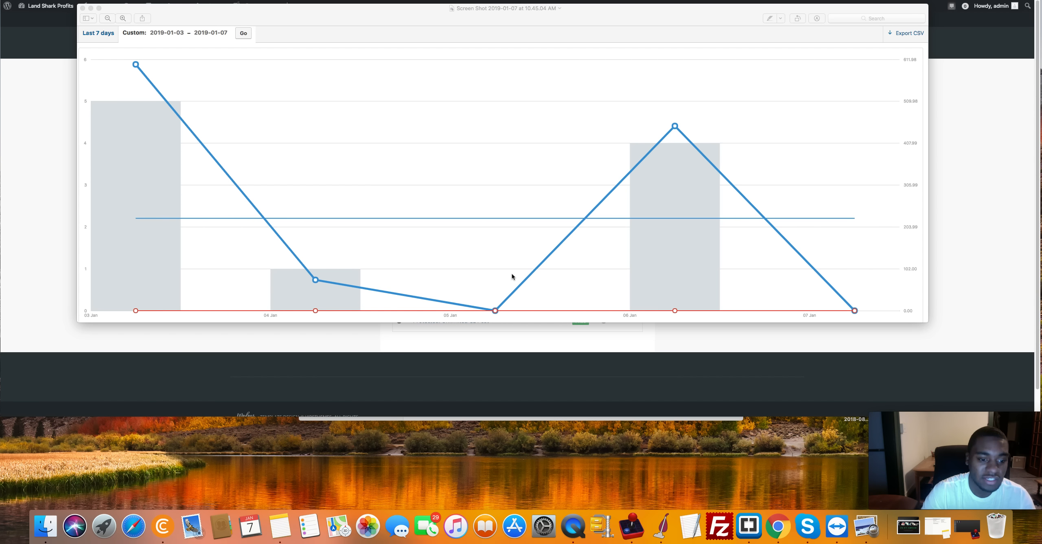
pyautogui.moveTo(137, 163)
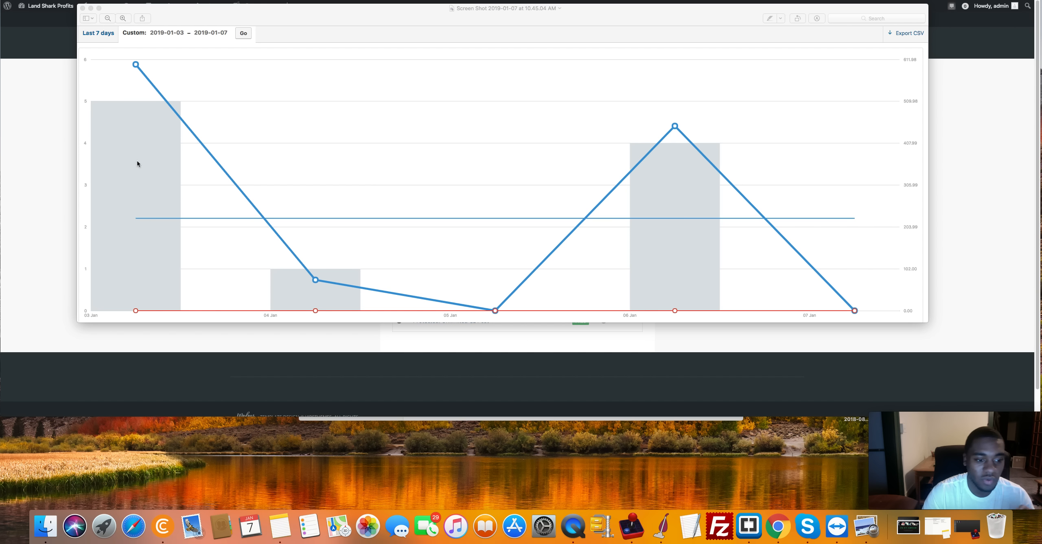
pyautogui.moveTo(136, 172)
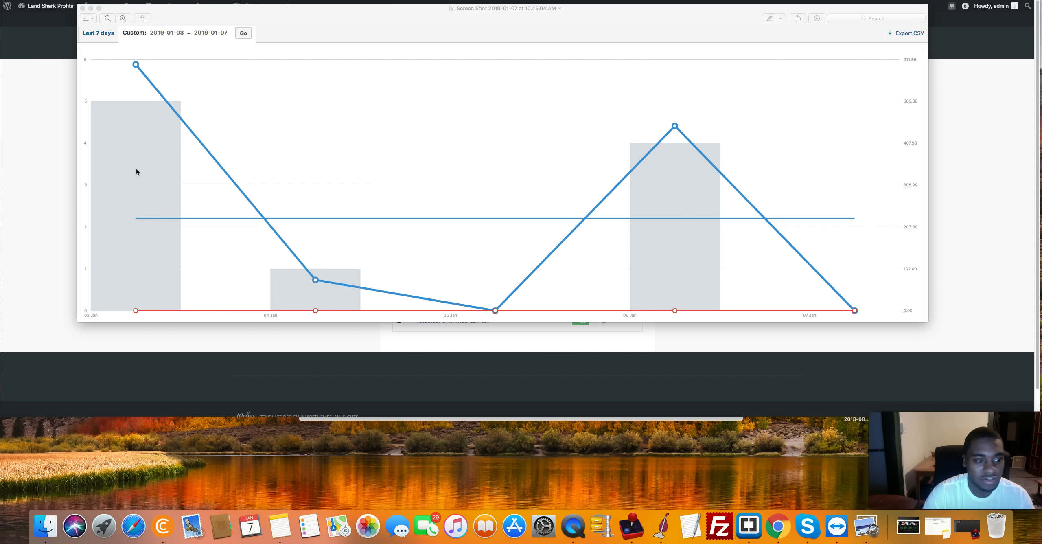
pyautogui.moveTo(321, 300)
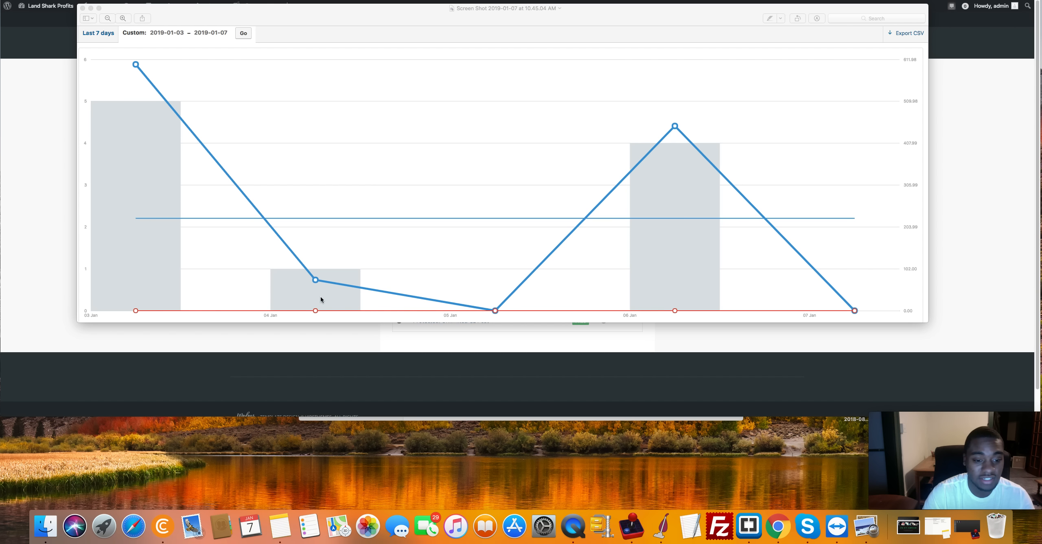
pyautogui.moveTo(479, 310)
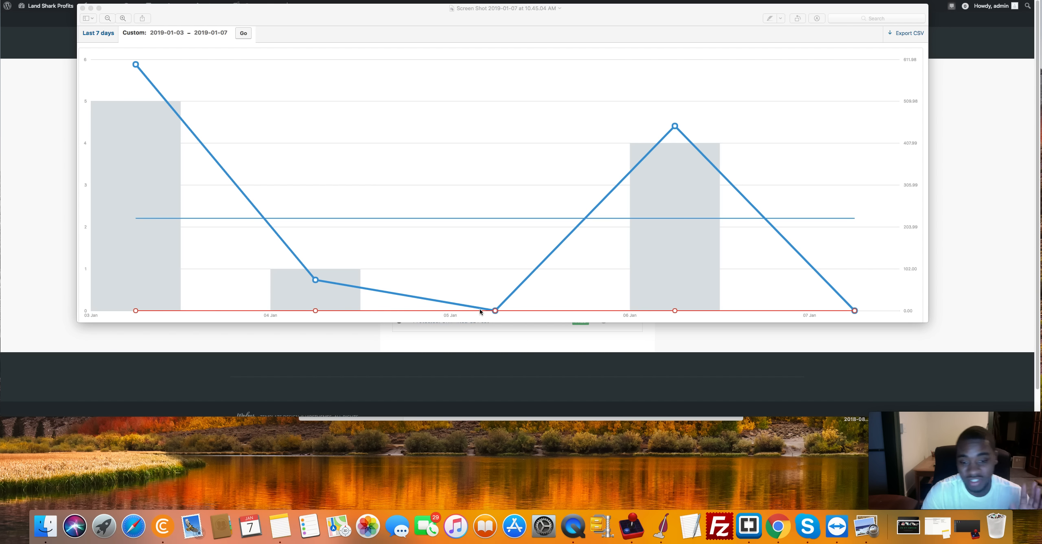
pyautogui.moveTo(656, 266)
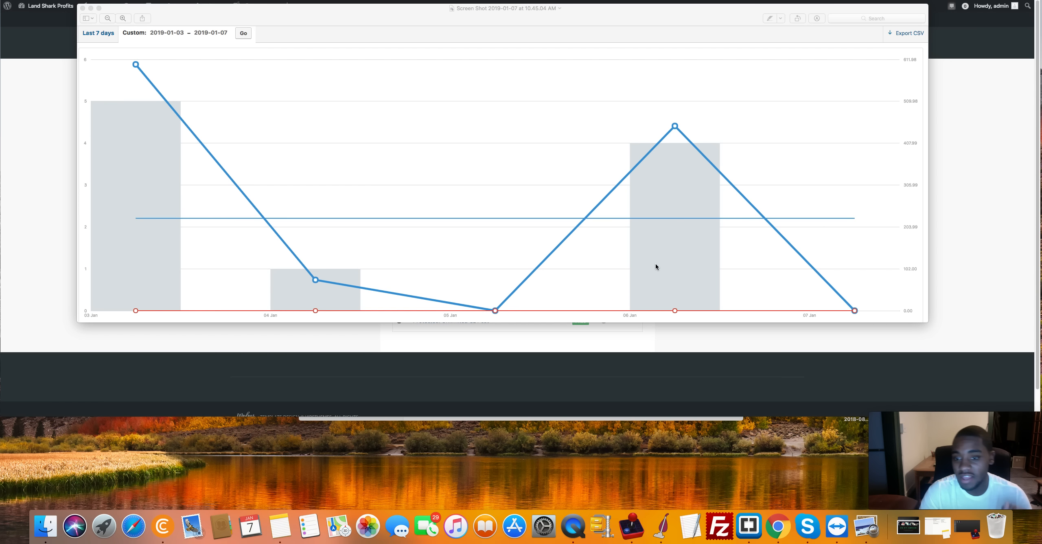
pyautogui.moveTo(844, 313)
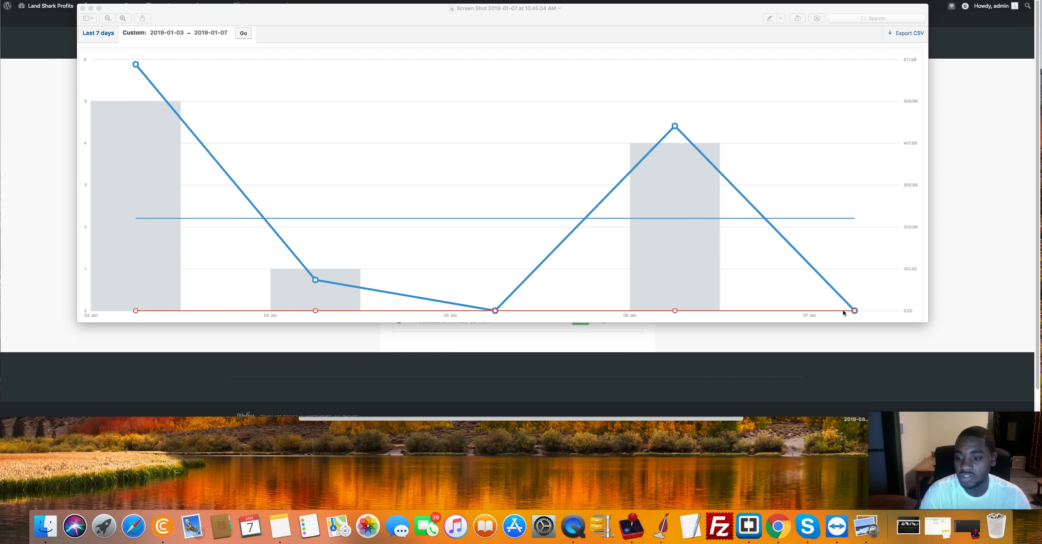
pyautogui.moveTo(855, 311)
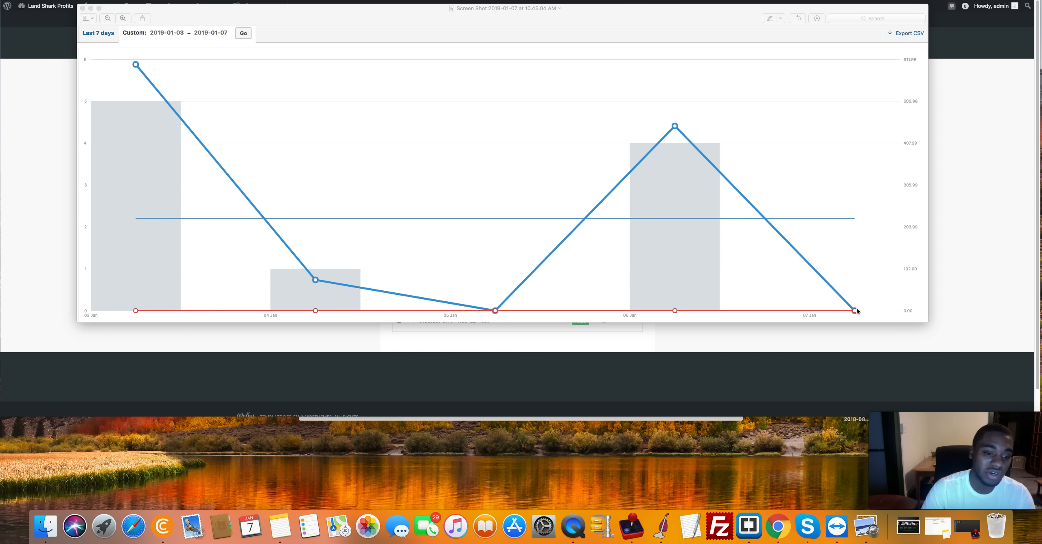
pyautogui.moveTo(707, 320)
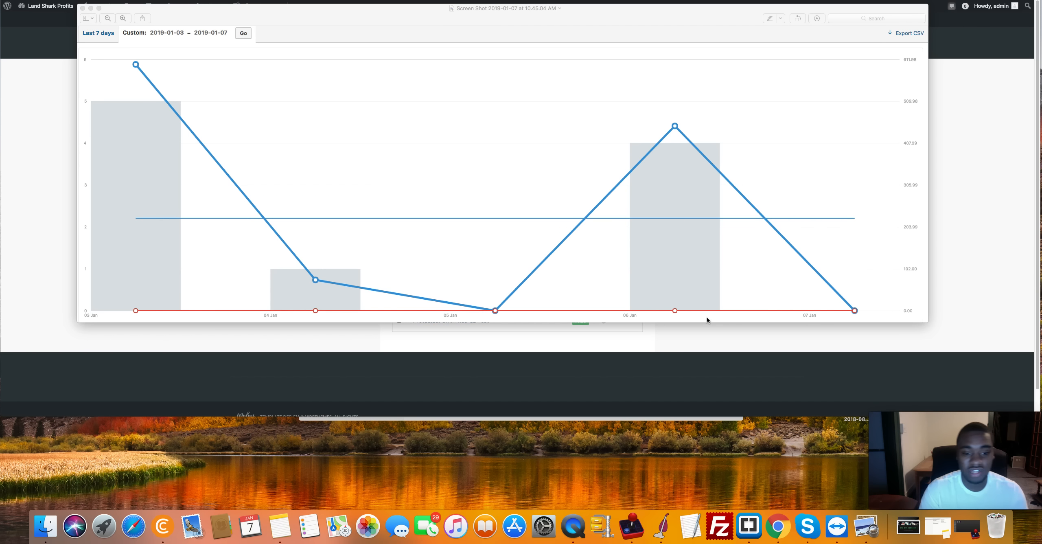
pyautogui.moveTo(371, 343)
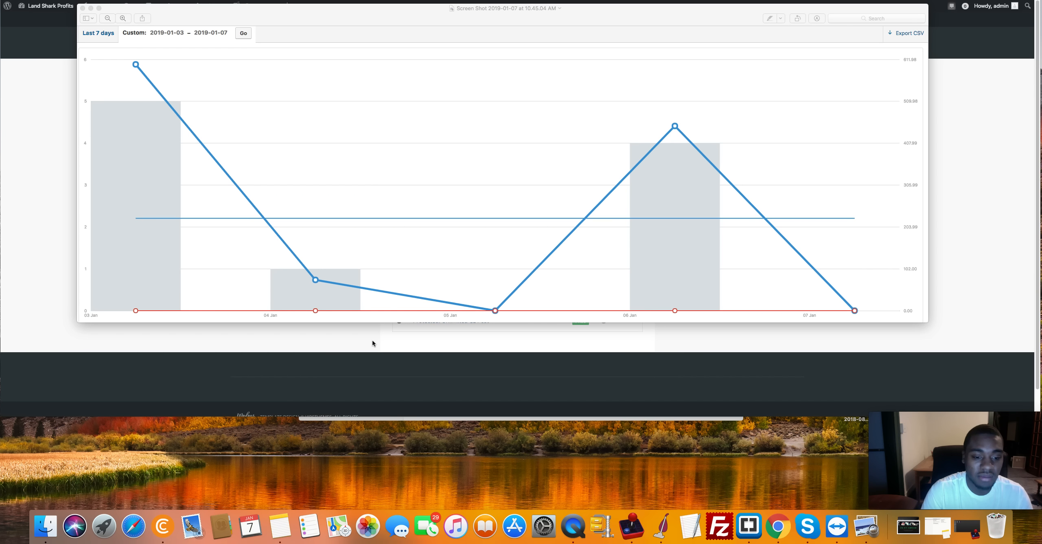
pyautogui.moveTo(358, 337)
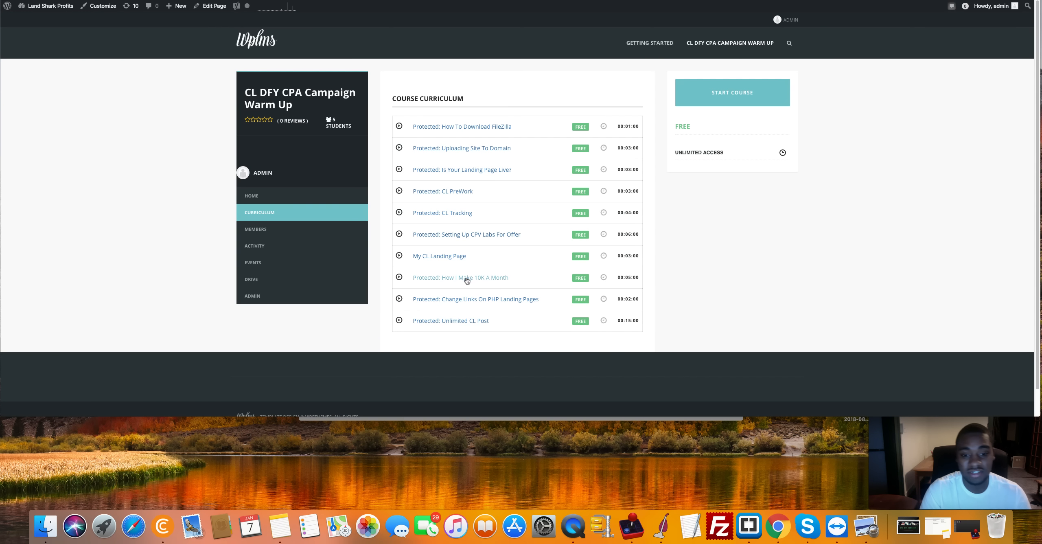
pyautogui.moveTo(463, 284)
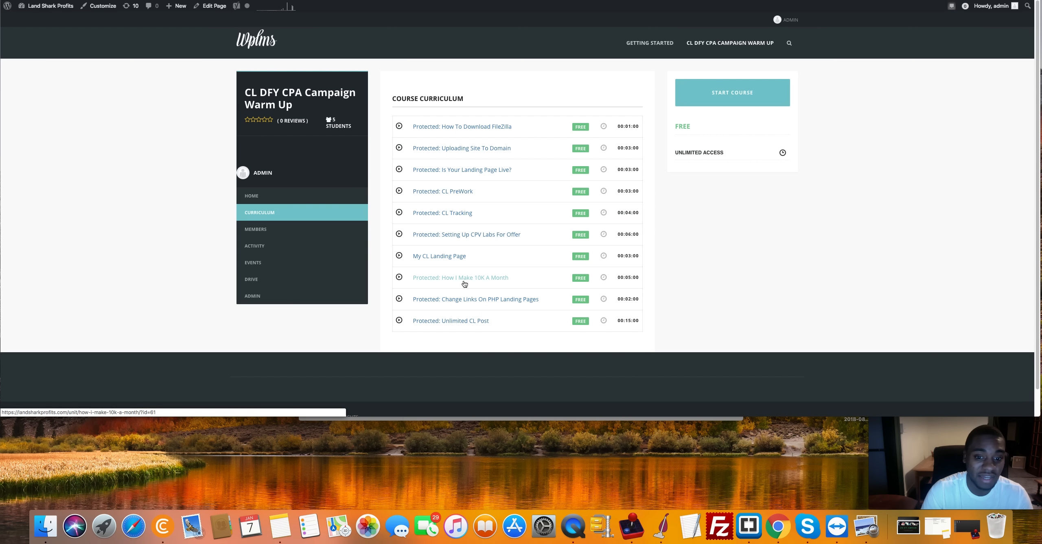
pyautogui.moveTo(480, 282)
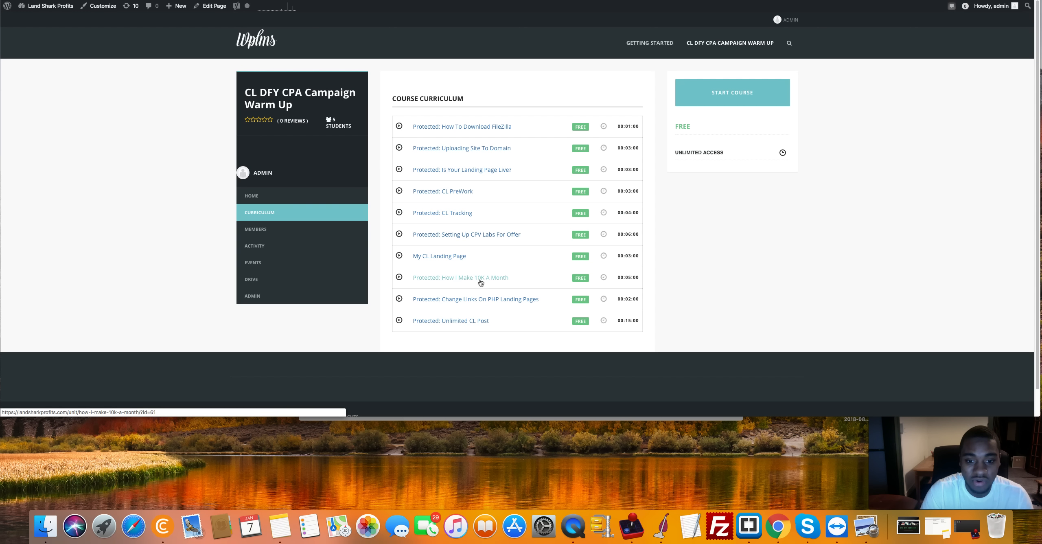
pyautogui.moveTo(510, 223)
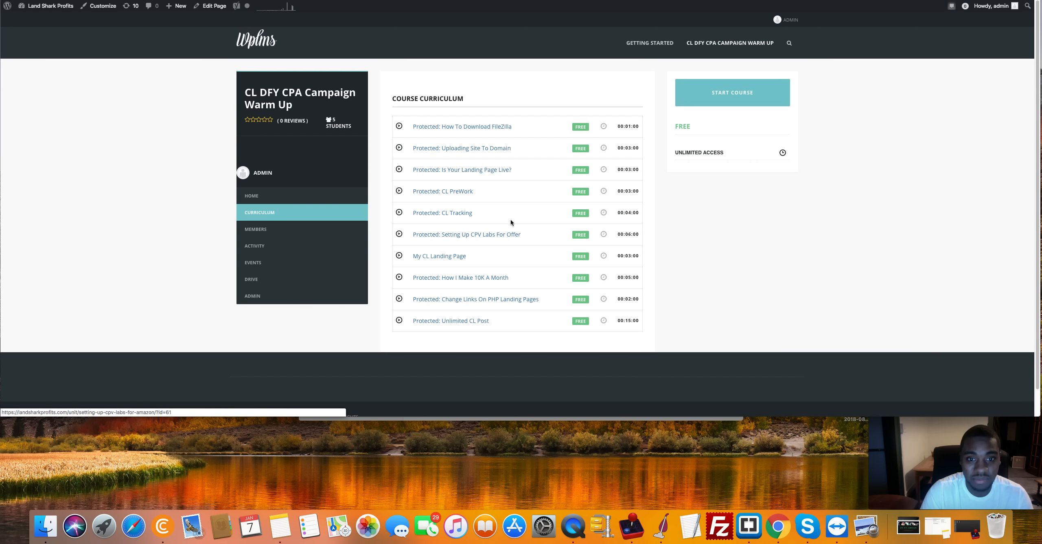
pyautogui.moveTo(533, 187)
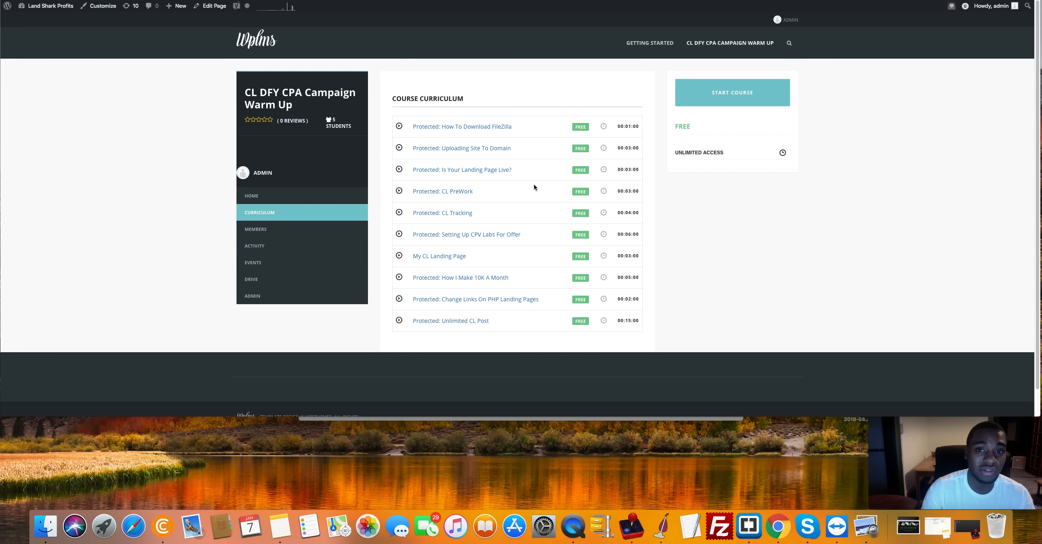
pyautogui.moveTo(726, 62)
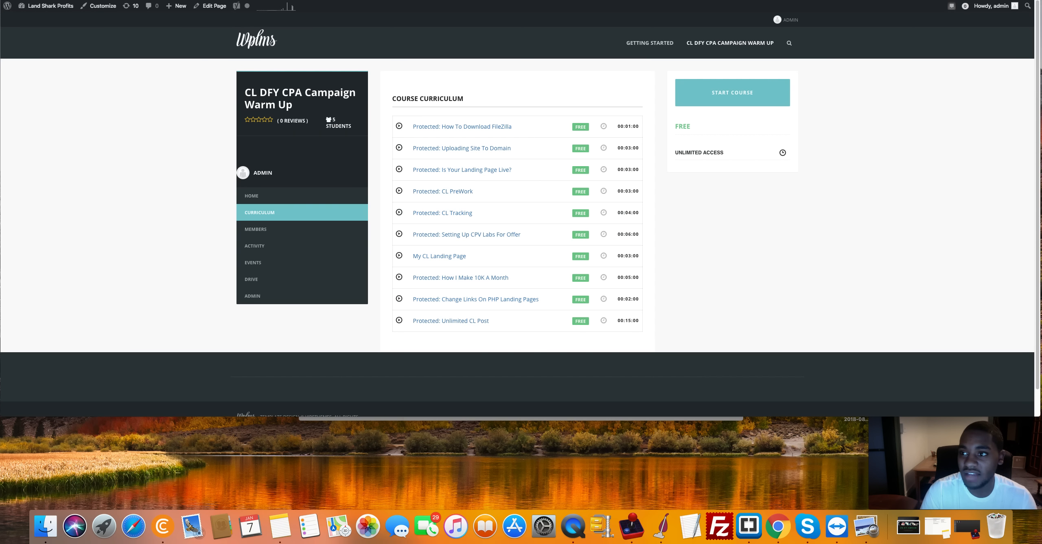
pyautogui.moveTo(935, 2)
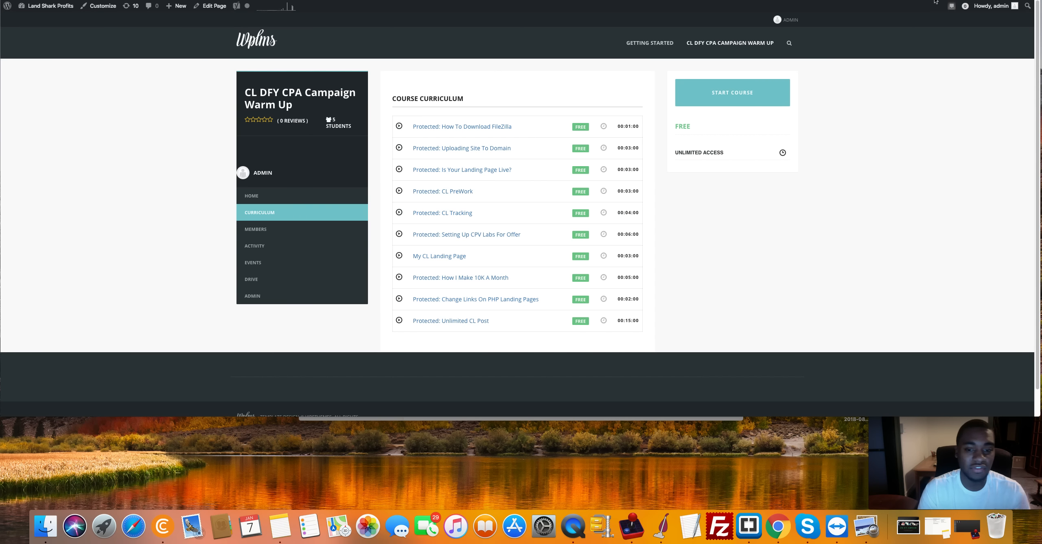
# Step: Show the ClickFunnels $97/month vs $297/month Etison Suite comparison, then return toward the curriculum page
pyautogui.click(461, 126)
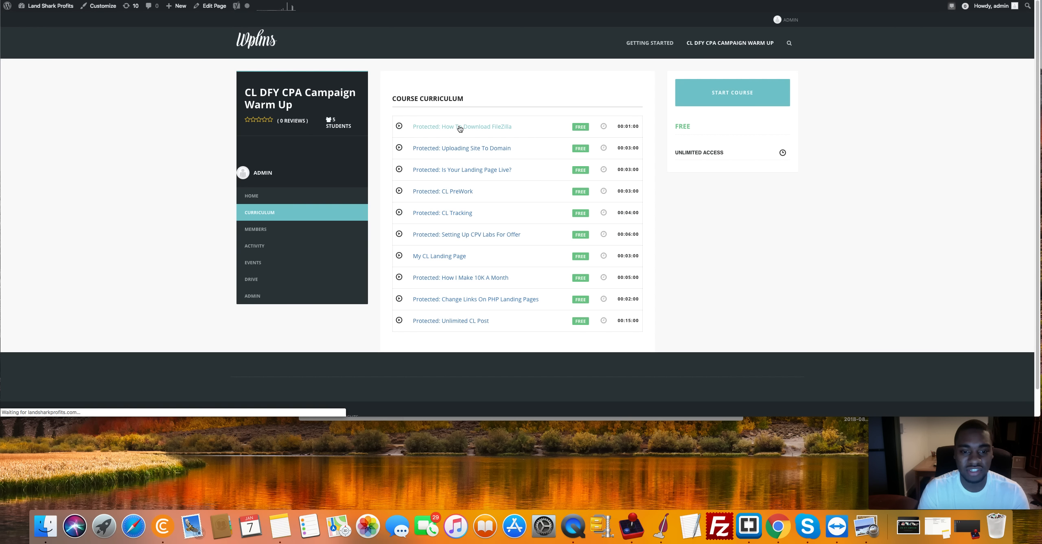
pyautogui.click(462, 126)
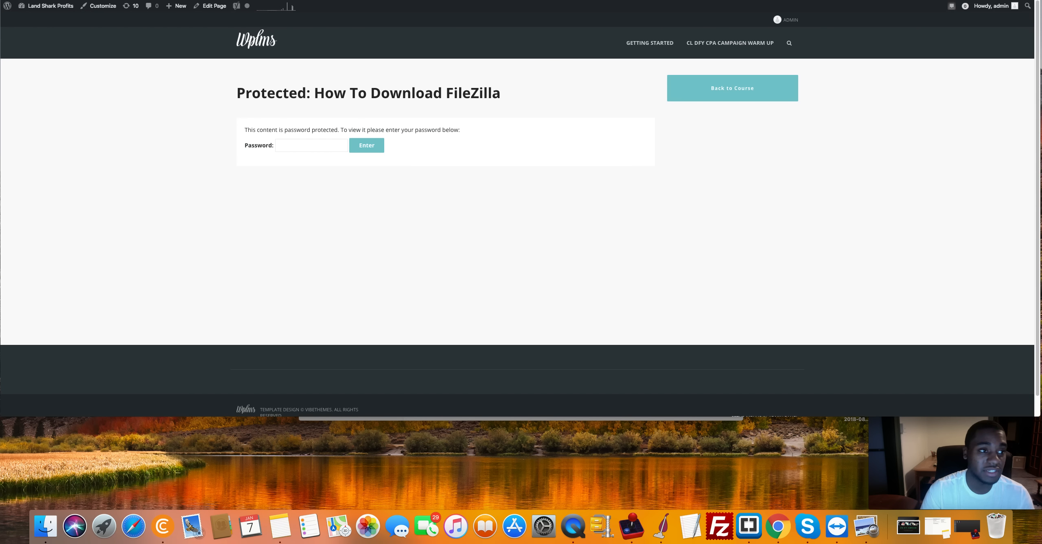
pyautogui.moveTo(47, 26)
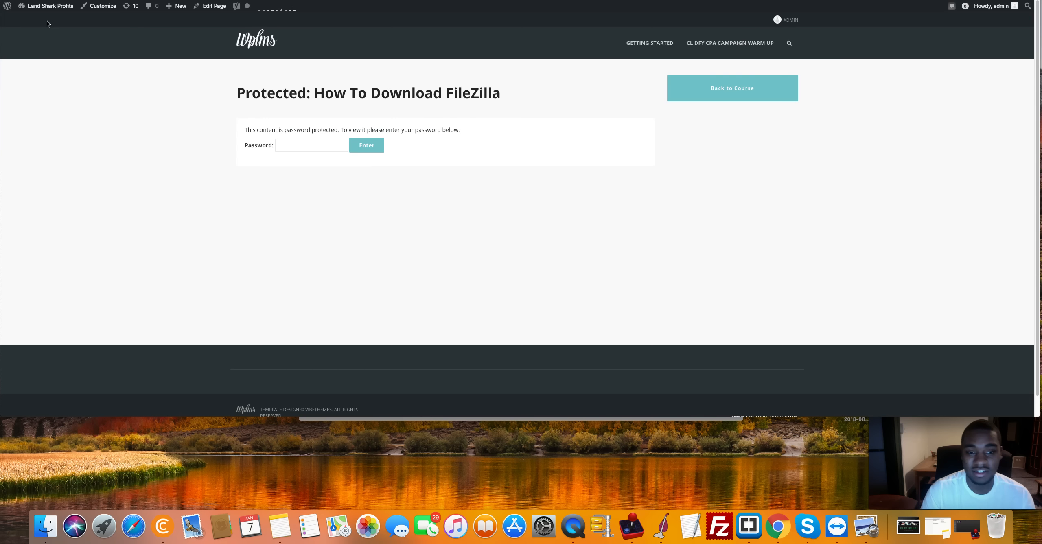
pyautogui.moveTo(52, 14)
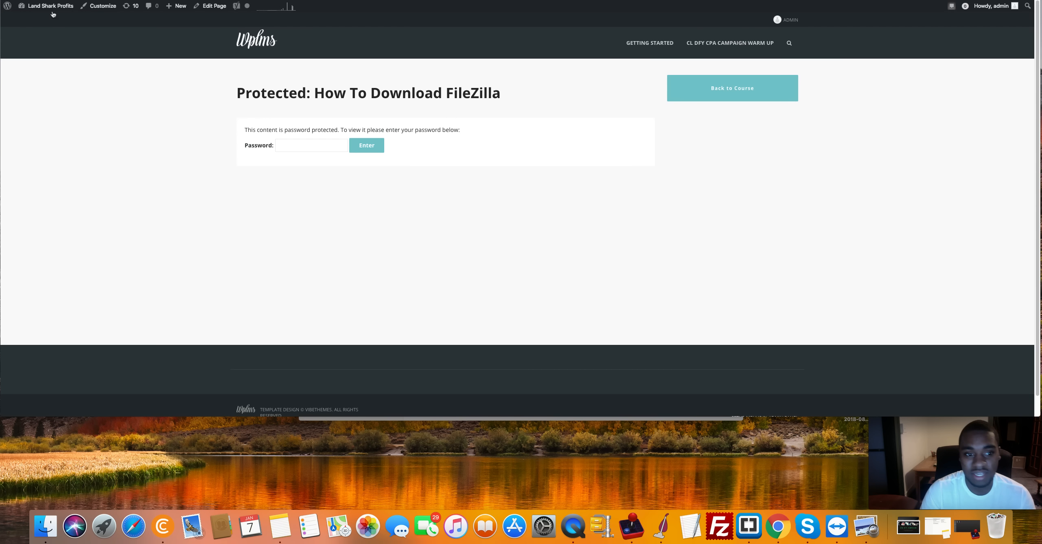
pyautogui.click(732, 88)
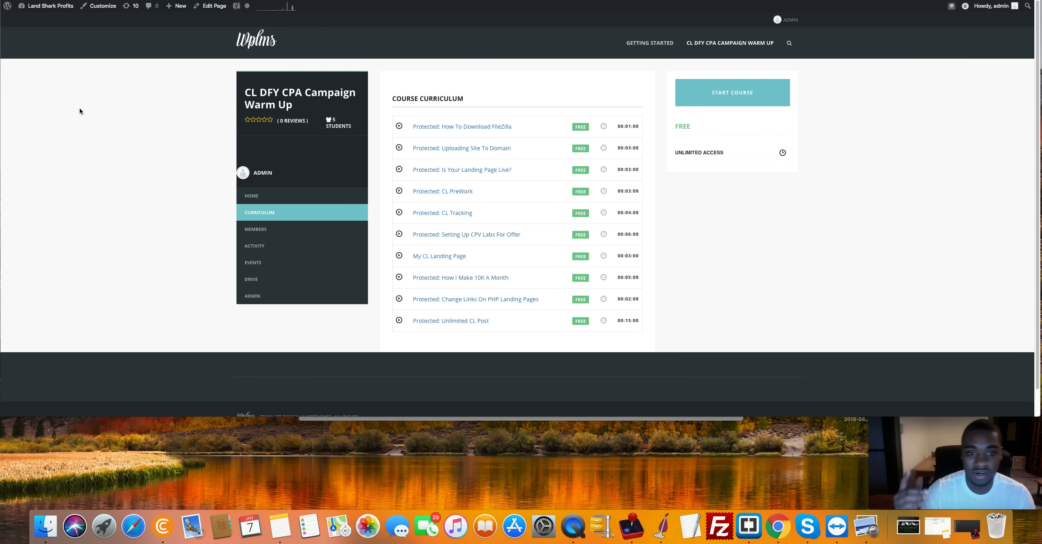
pyautogui.moveTo(693, 38)
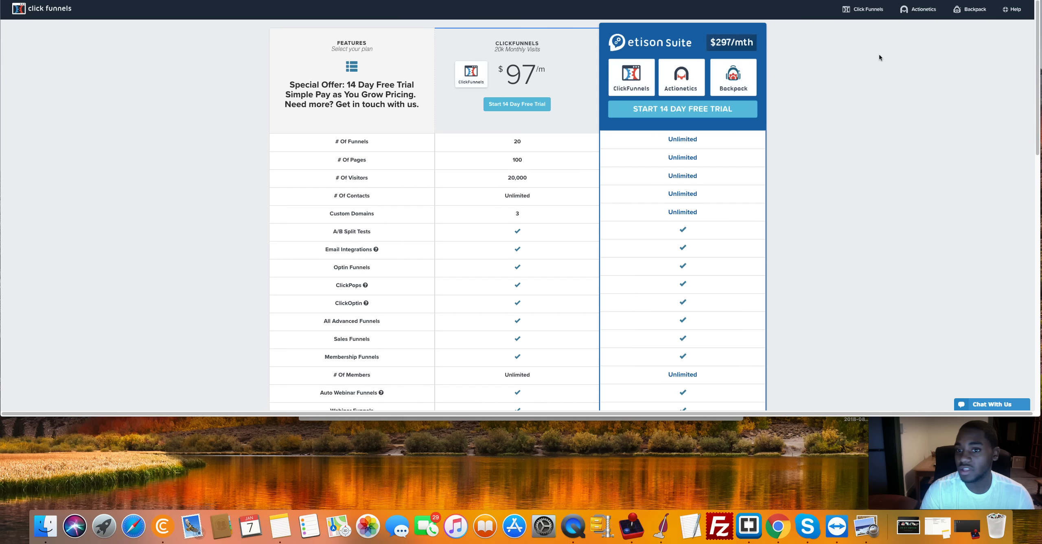
pyautogui.moveTo(867, 132)
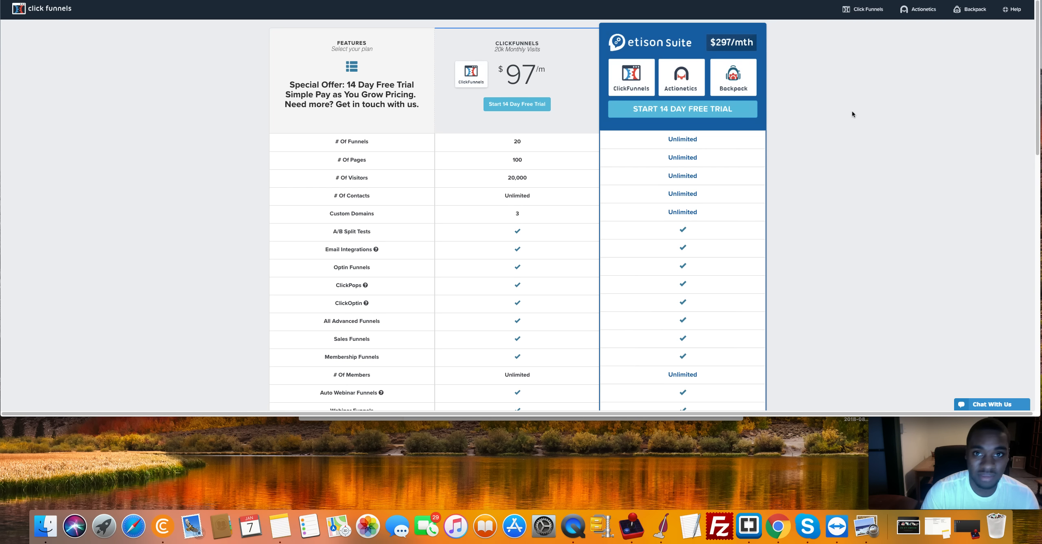
pyautogui.moveTo(724, 56)
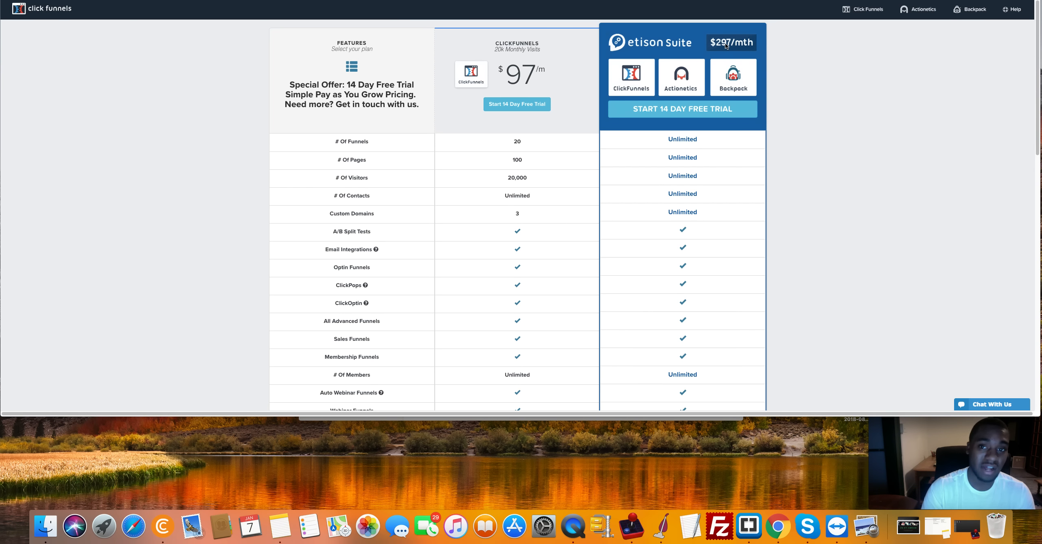
pyautogui.moveTo(867, 29)
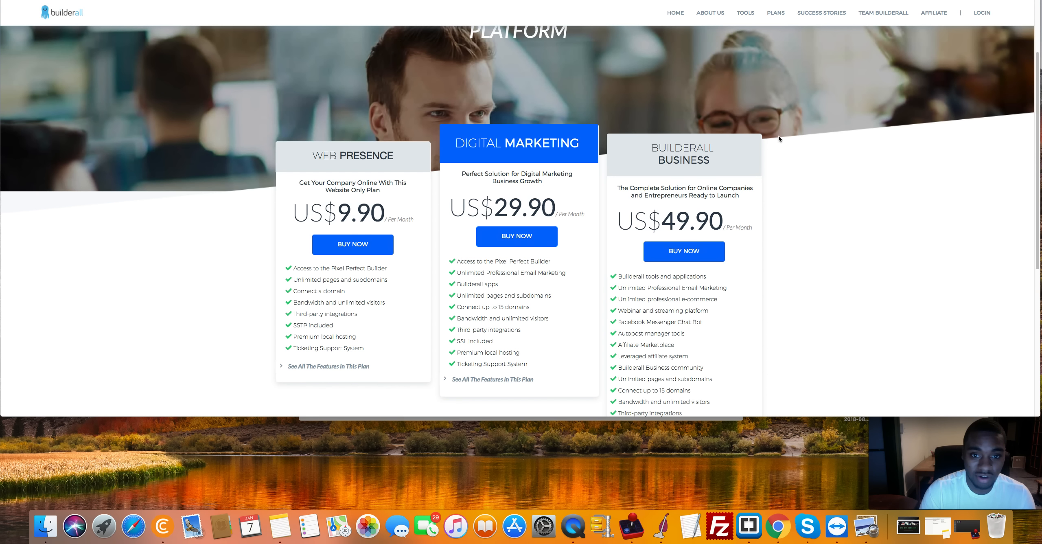
pyautogui.moveTo(717, 181)
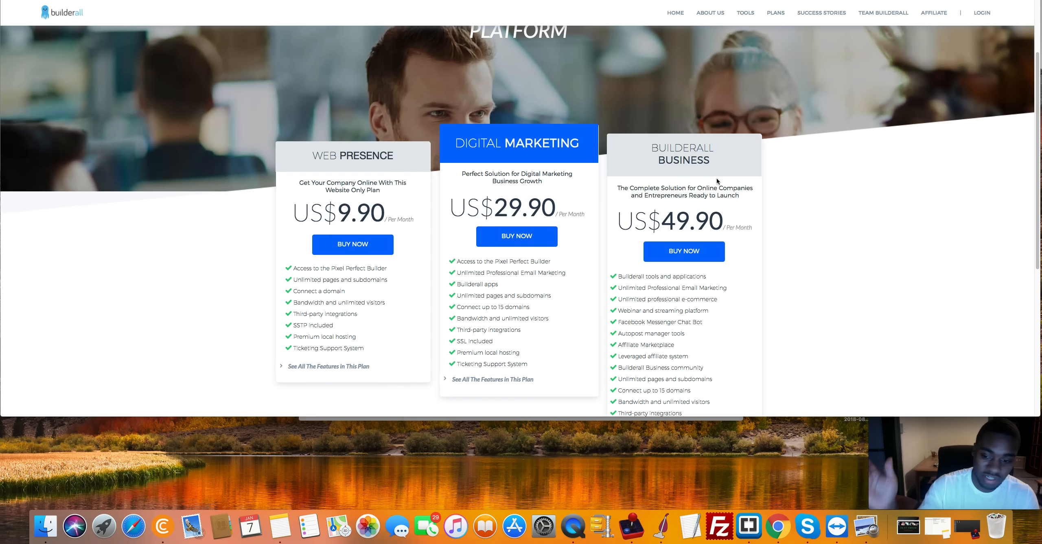
pyautogui.moveTo(718, 180)
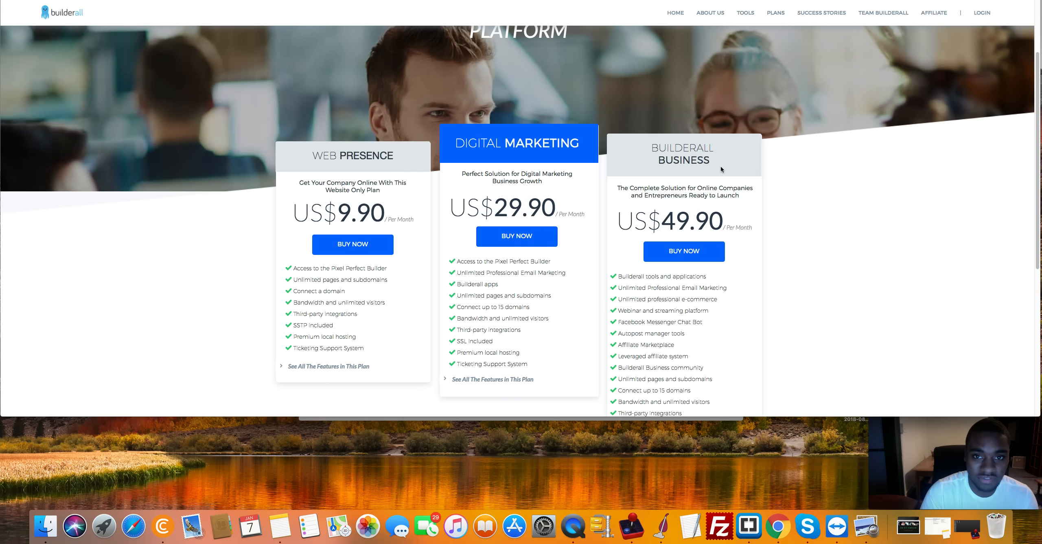
pyautogui.moveTo(722, 166)
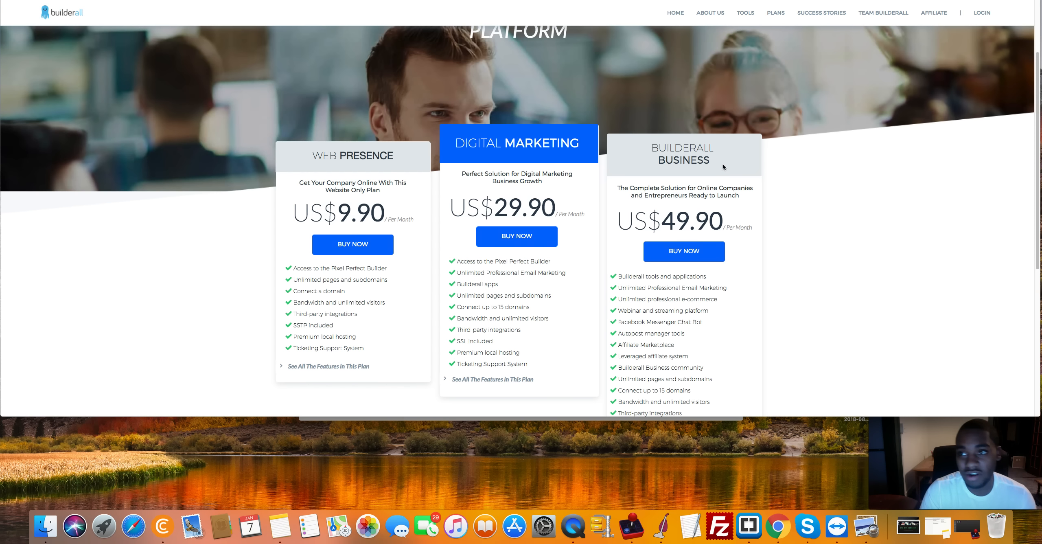
pyautogui.moveTo(730, 157)
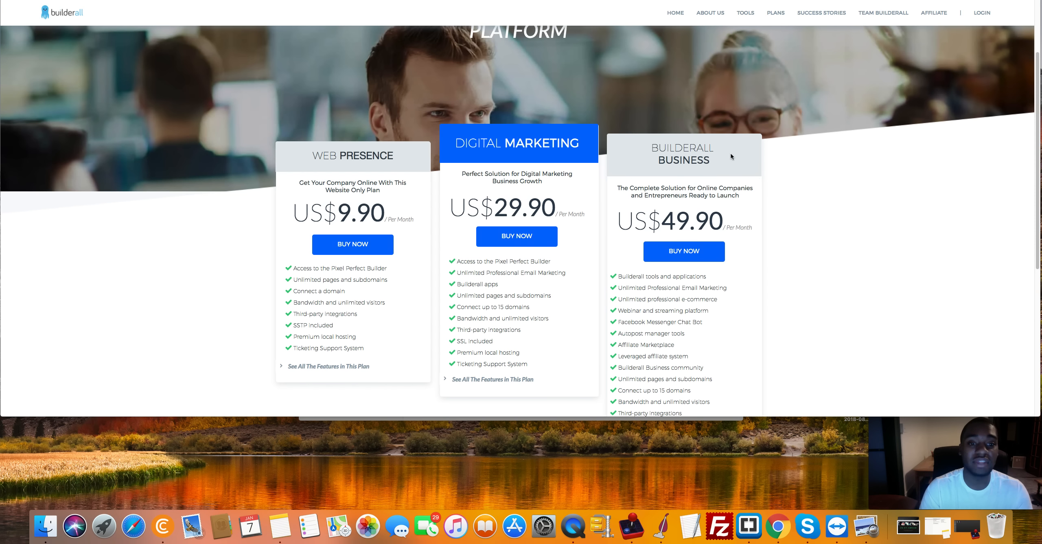
pyautogui.moveTo(644, 172)
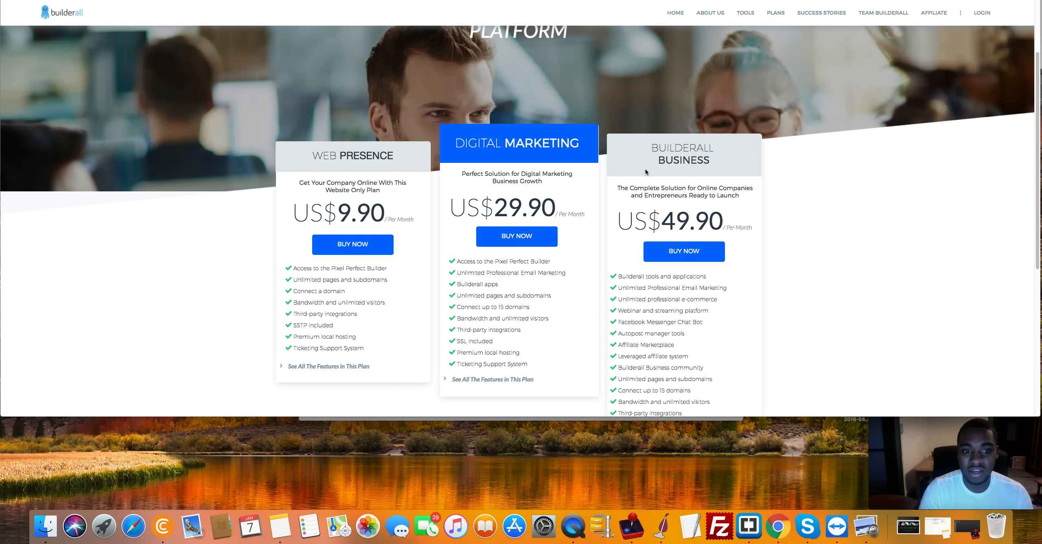
pyautogui.moveTo(574, 188)
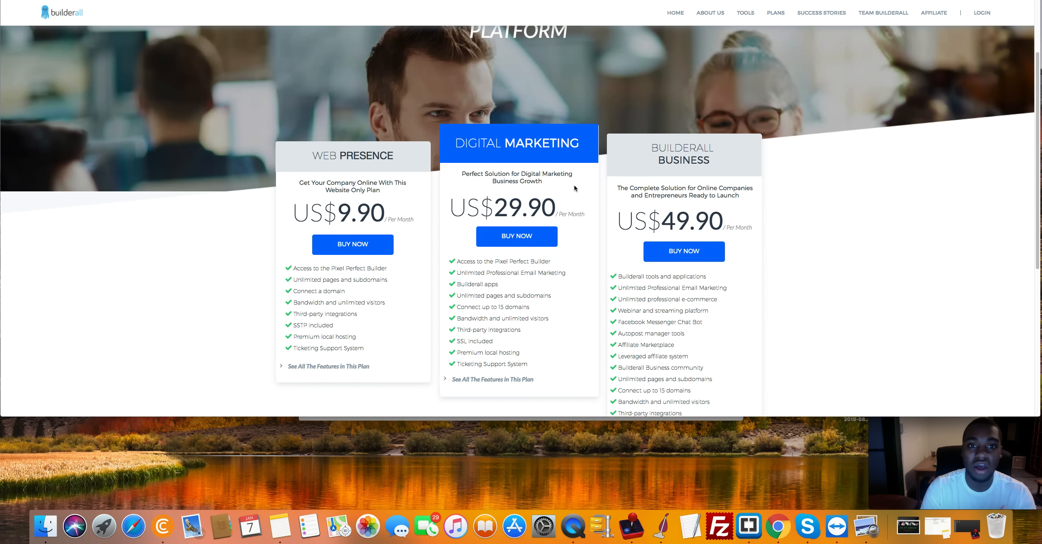
pyautogui.moveTo(570, 183)
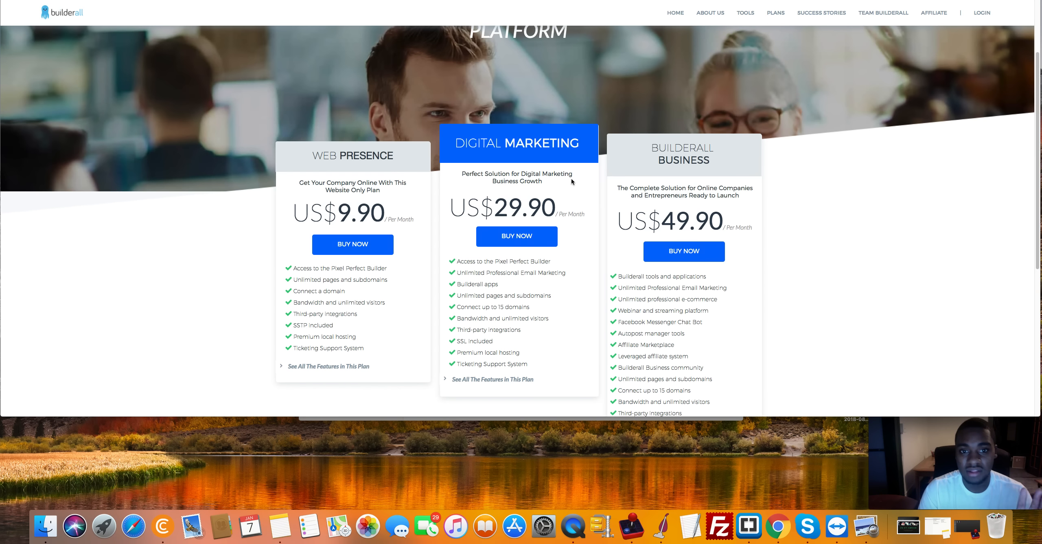
pyautogui.moveTo(592, 172)
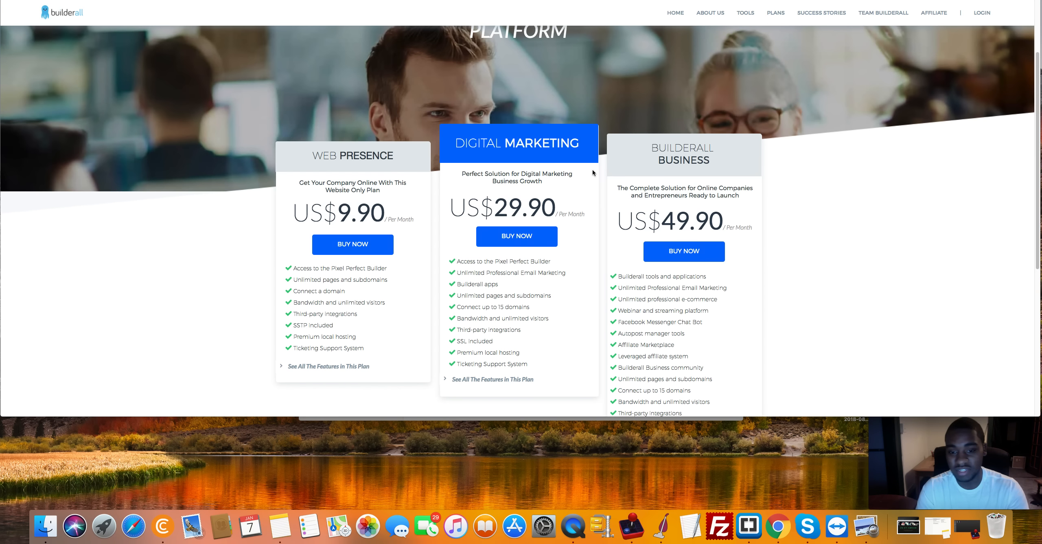
pyautogui.moveTo(395, 214)
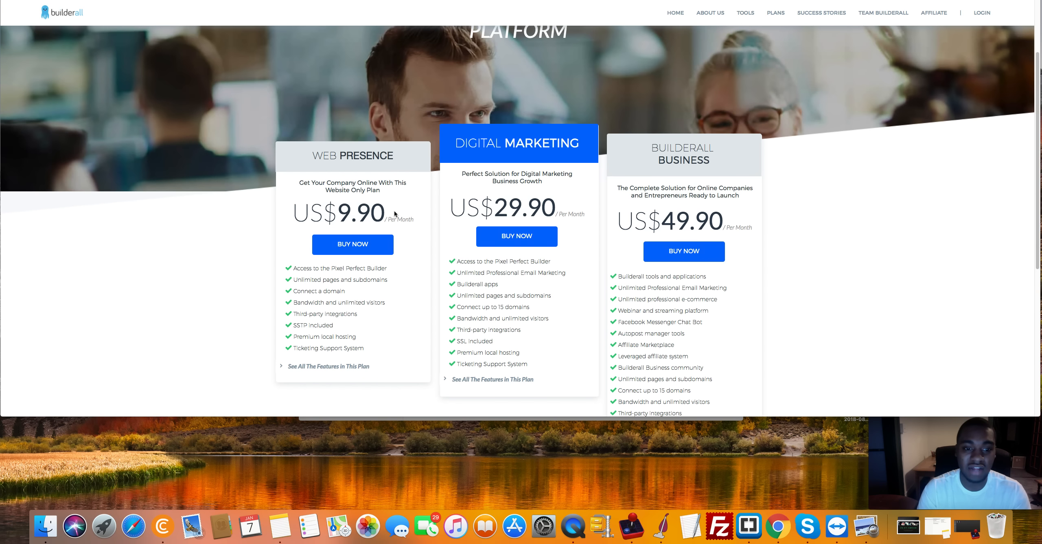
pyautogui.moveTo(396, 213)
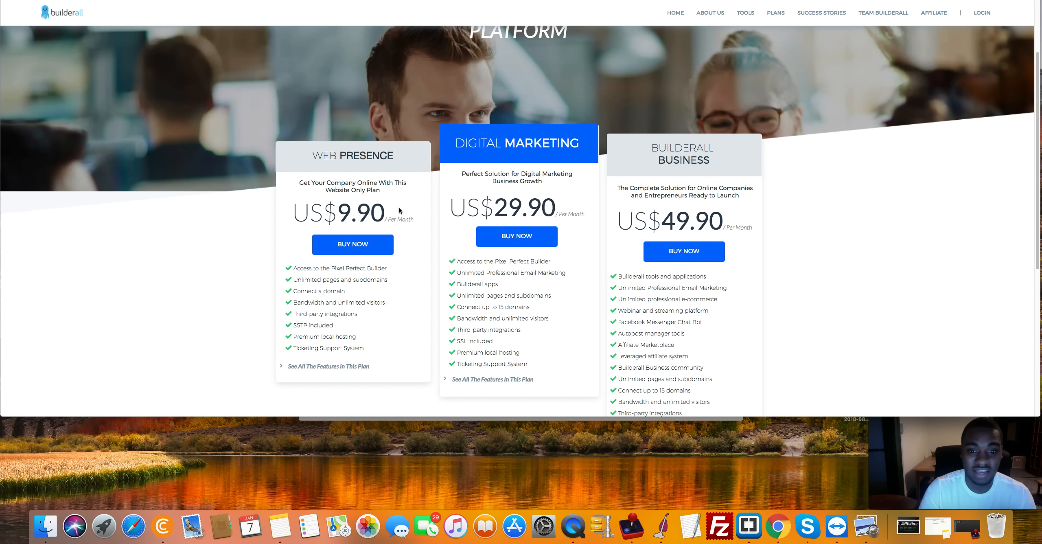
pyautogui.moveTo(451, 197)
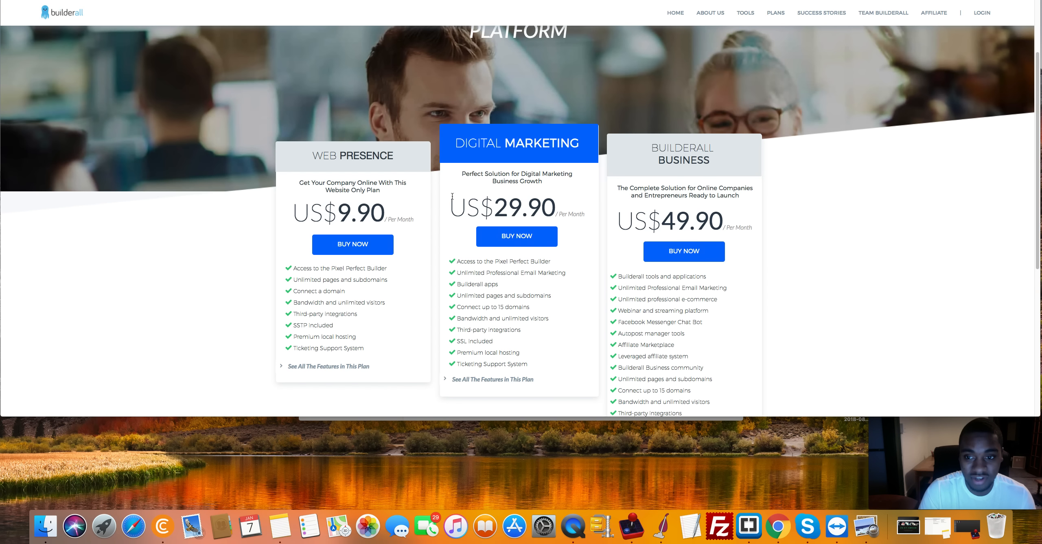
pyautogui.moveTo(697, 143)
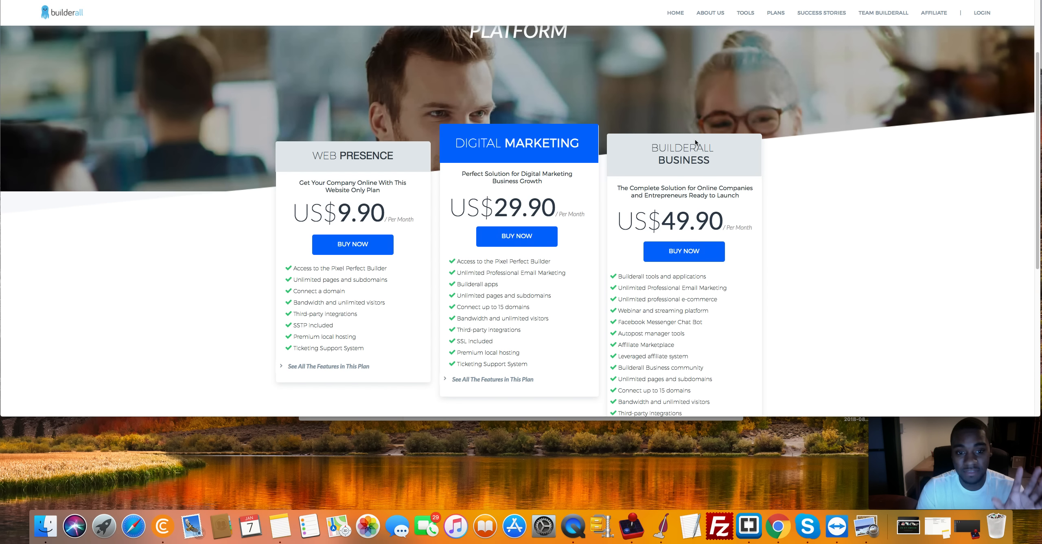
pyautogui.moveTo(852, 45)
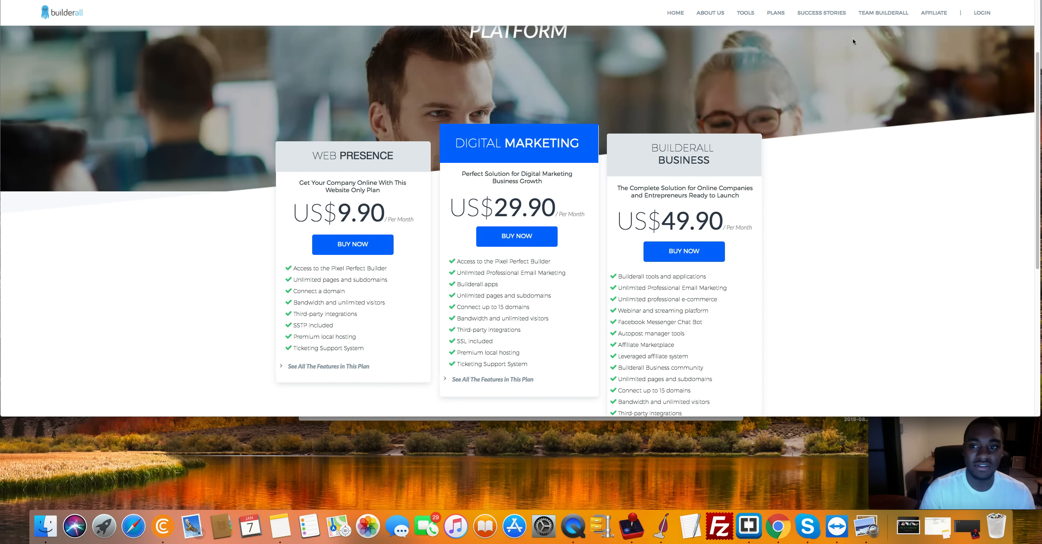
pyautogui.moveTo(503, 123)
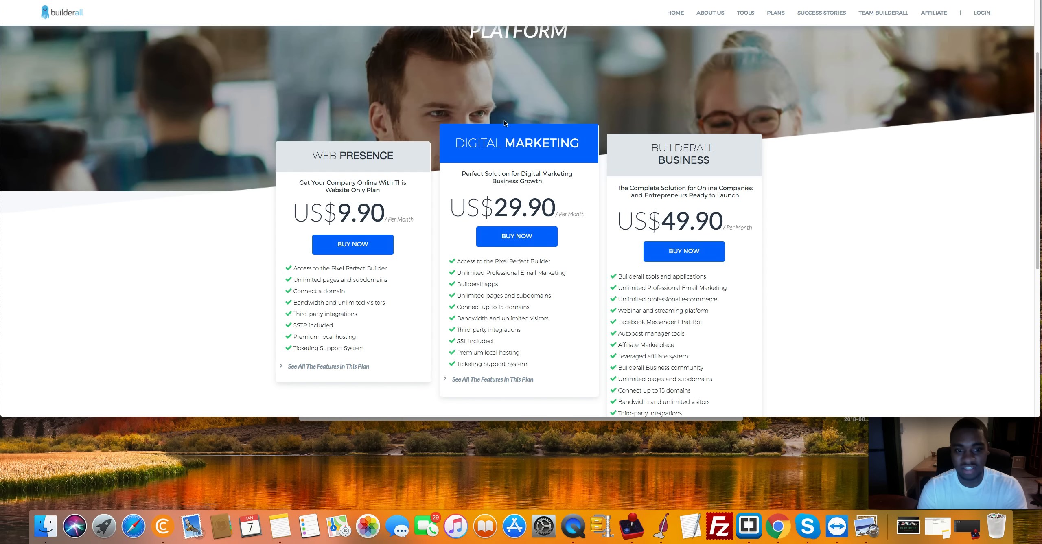
pyautogui.moveTo(883, 13)
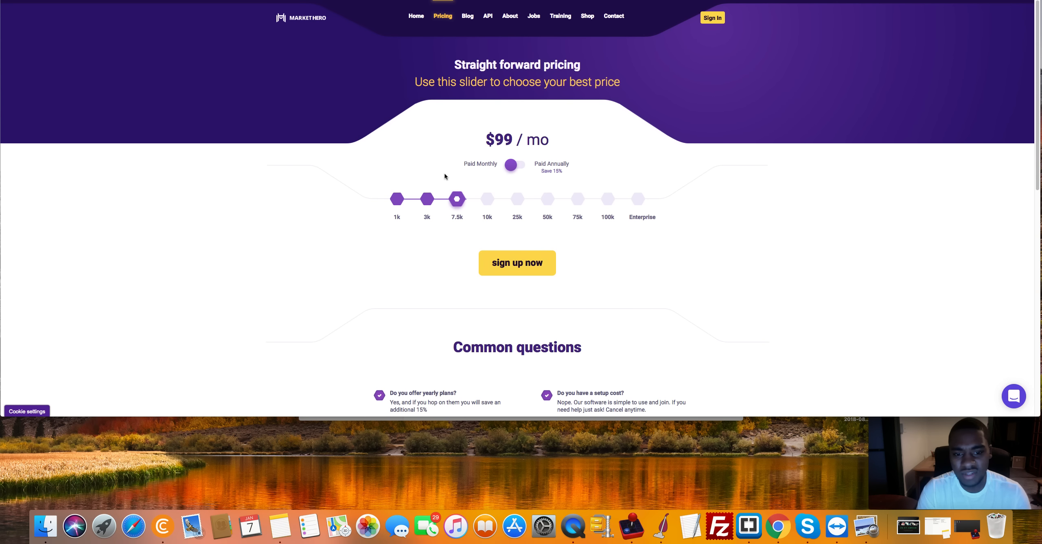
pyautogui.moveTo(548, 200)
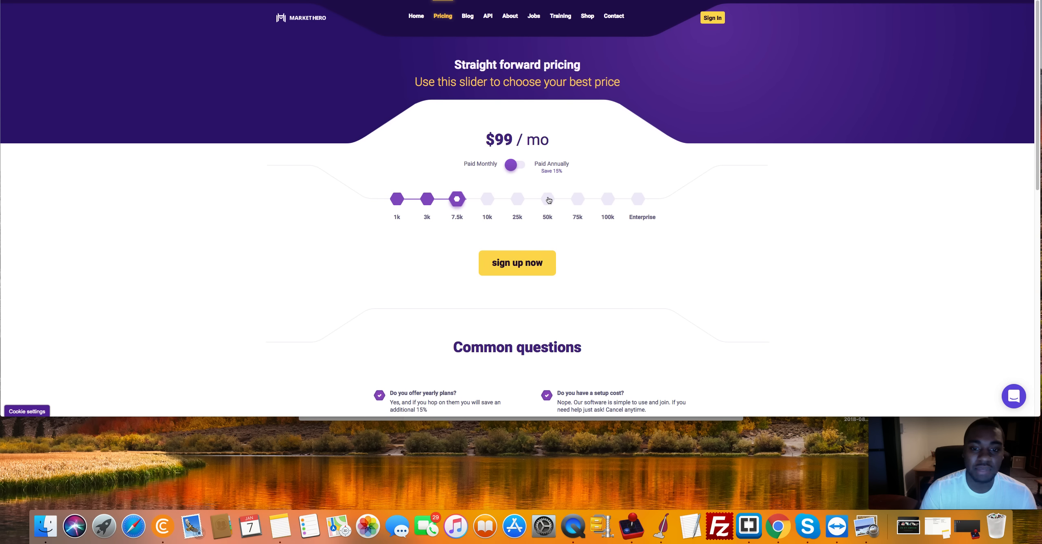
pyautogui.moveTo(611, 202)
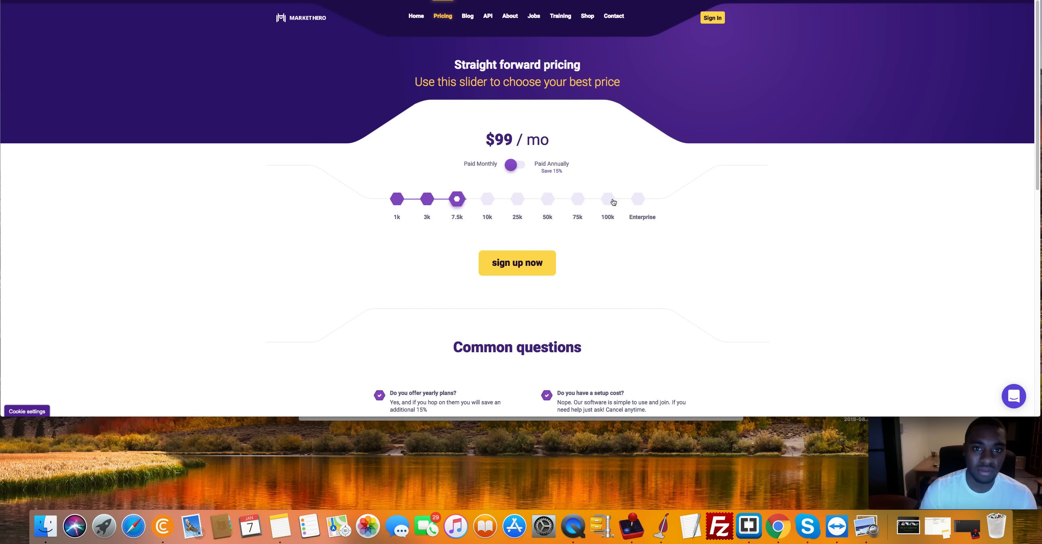
# Step: Select the 100k contacts tier on the Market Hero slider, showing $950/mo
pyautogui.click(607, 199)
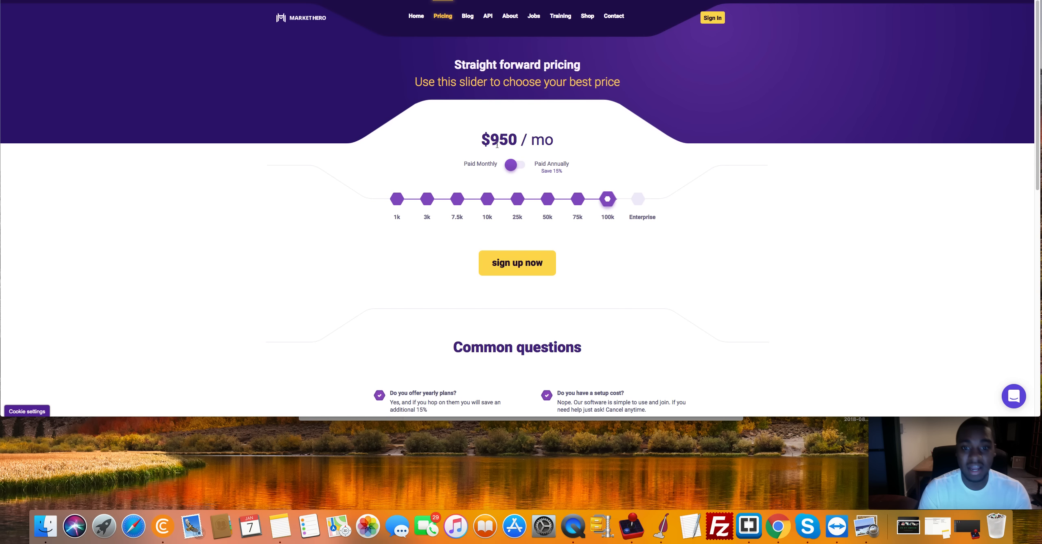
pyautogui.moveTo(605, 220)
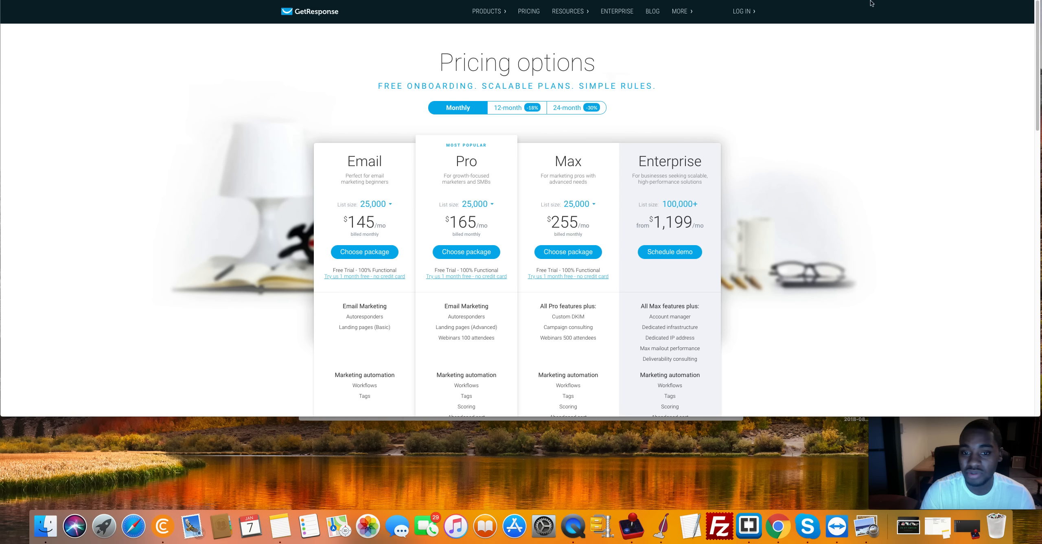
pyautogui.moveTo(384, 206)
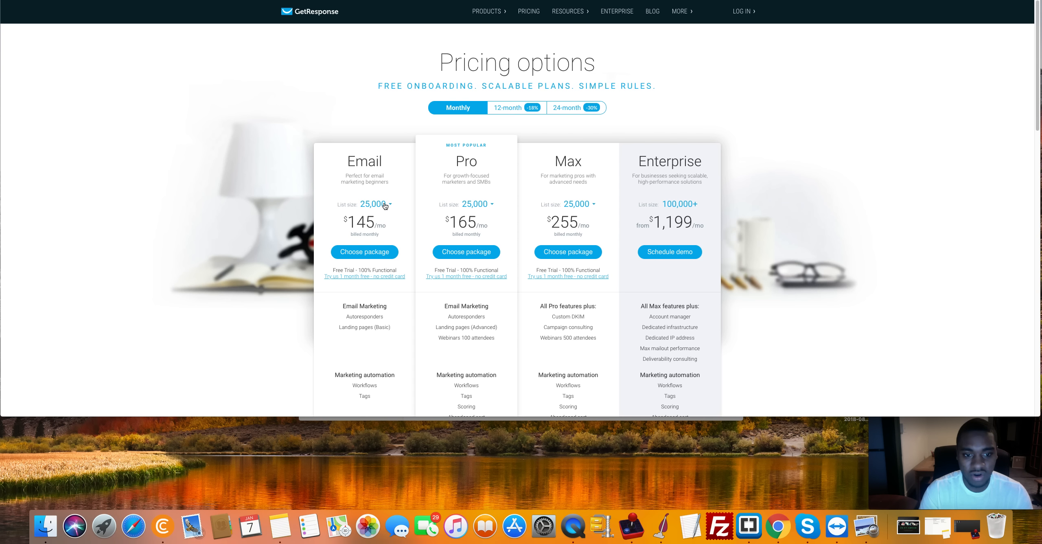
# Step: Set the GetResponse list size to 10,000, showing Email $65, Pro $75, Max $165 per month
pyautogui.click(375, 204)
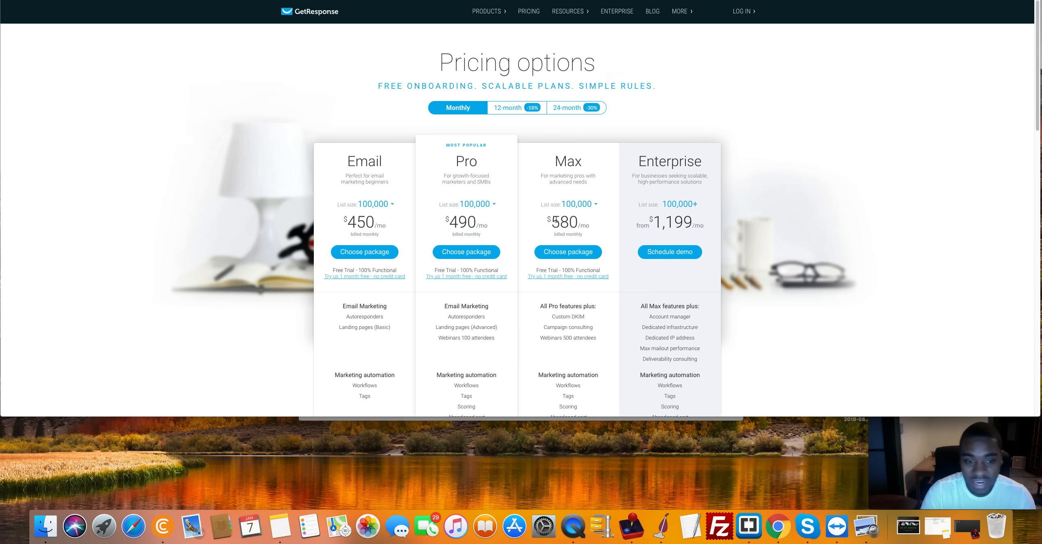
pyautogui.moveTo(378, 205)
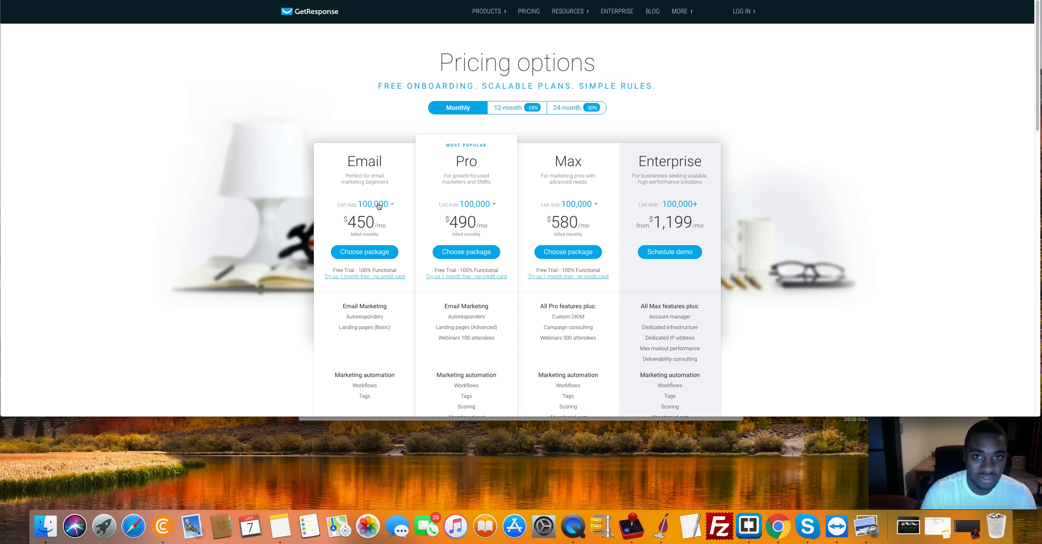
pyautogui.click(374, 204)
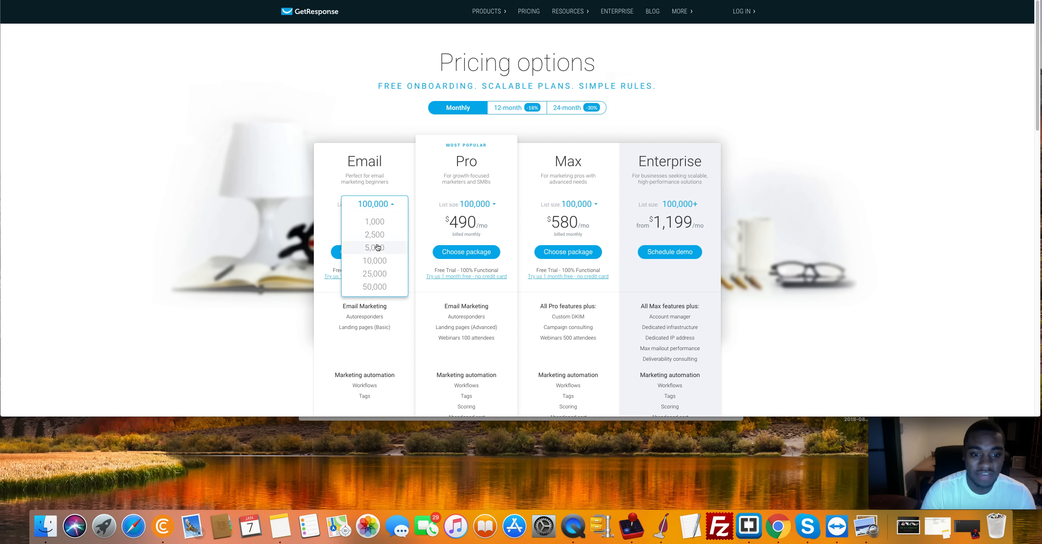
pyautogui.click(374, 260)
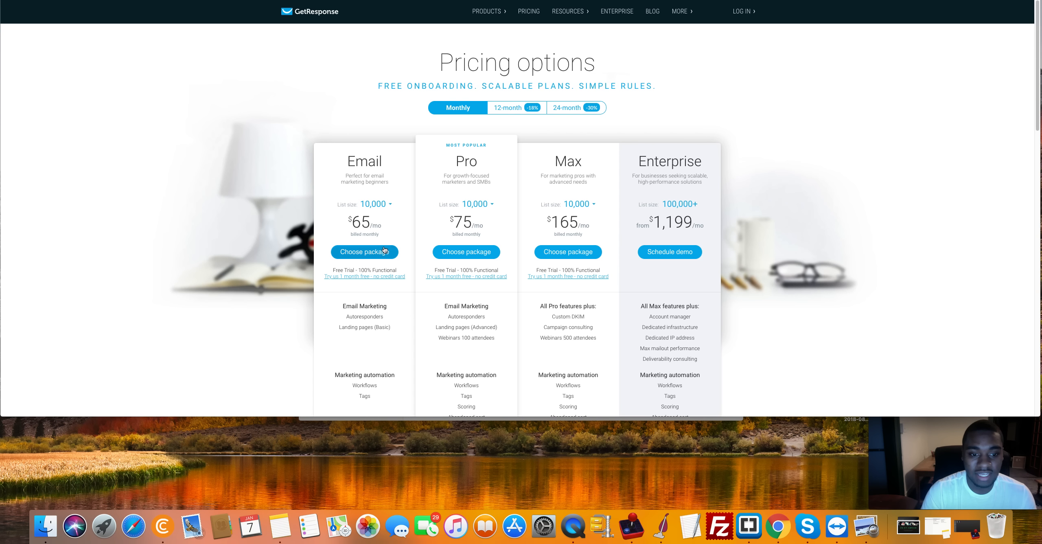
pyautogui.moveTo(870, 29)
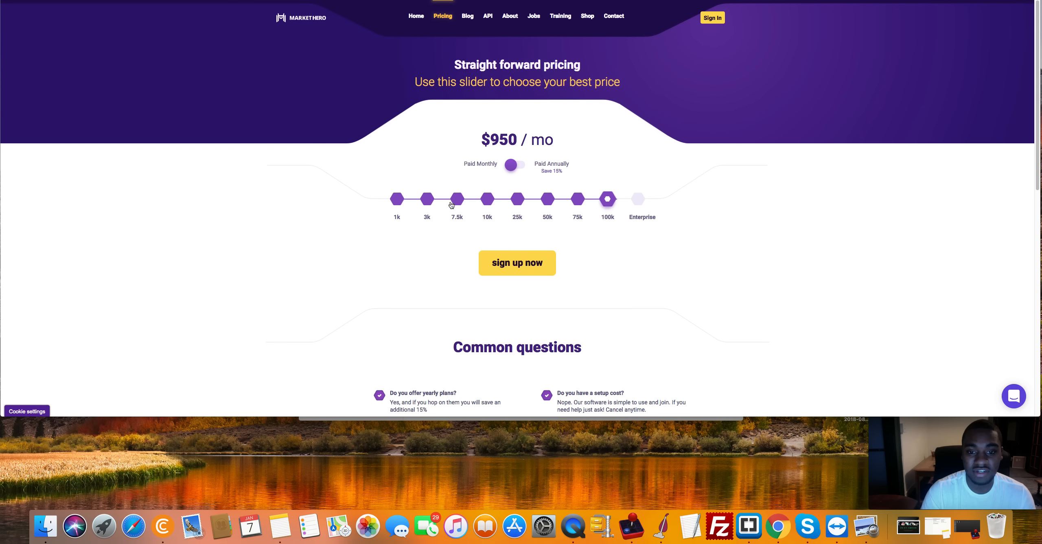
# Step: Move the Market Hero slider back to the 7.5k contacts tier at $99/mo
pyautogui.click(456, 198)
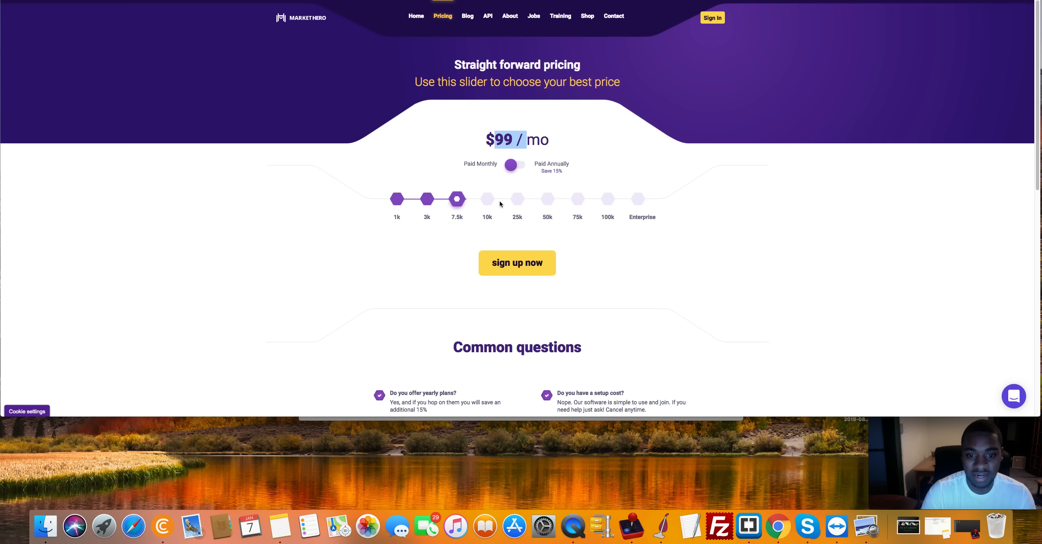
pyautogui.click(487, 199)
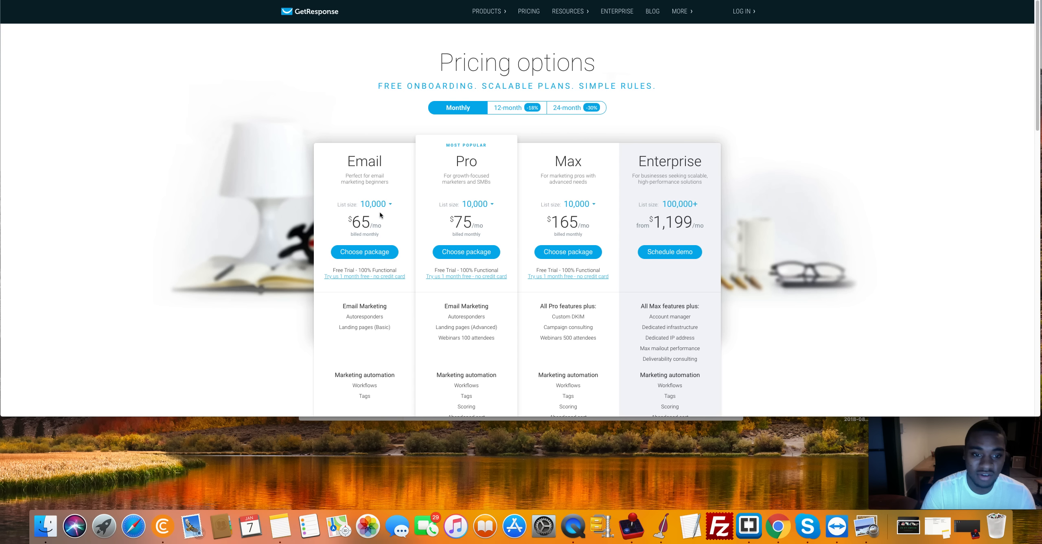
pyautogui.moveTo(356, 223)
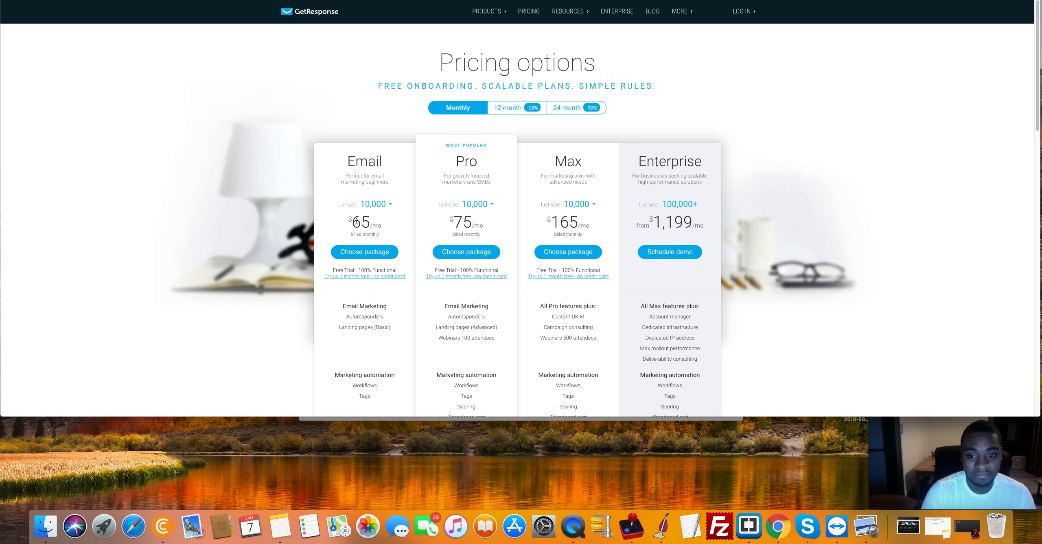
pyautogui.moveTo(396, 213)
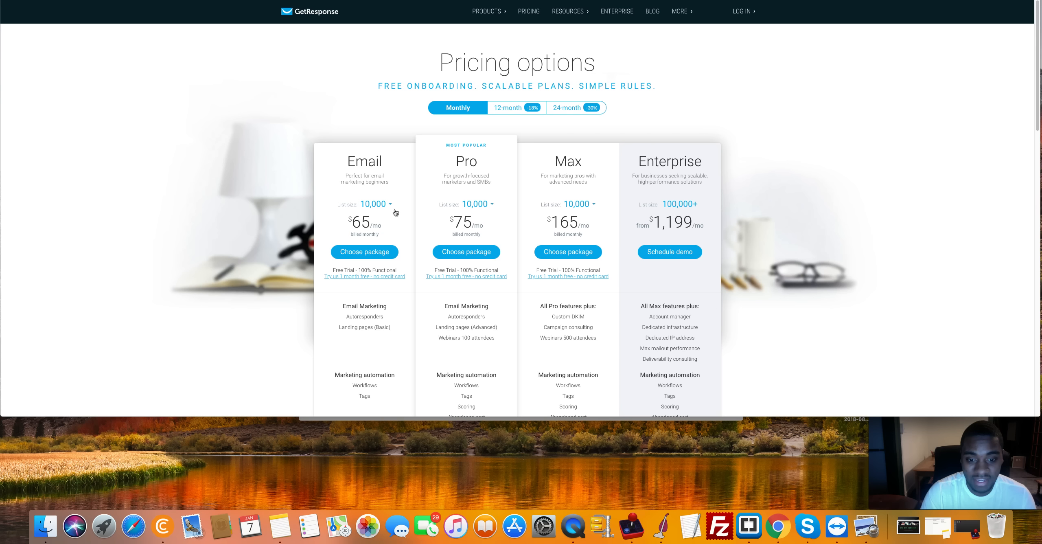
pyautogui.moveTo(346, 345)
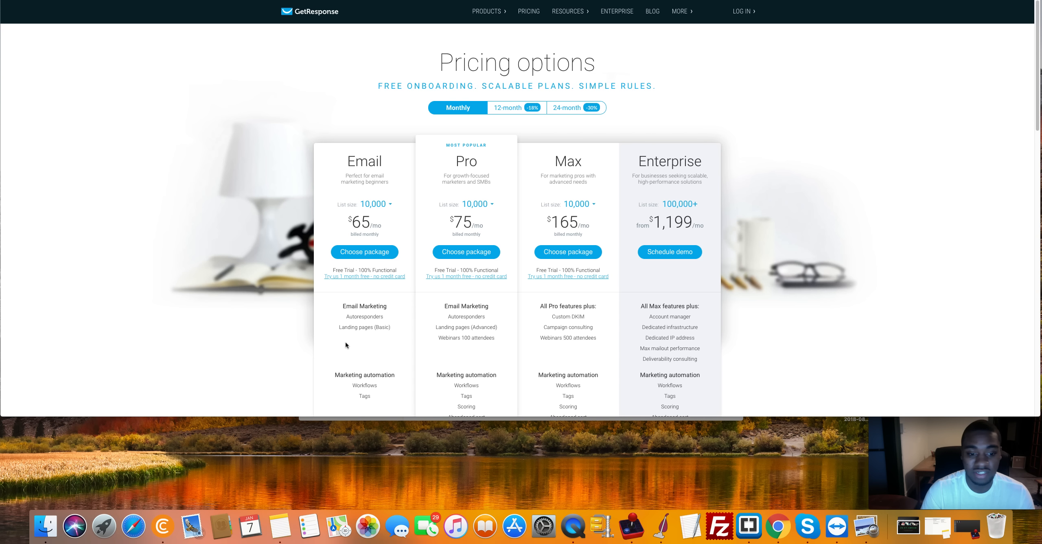
pyautogui.moveTo(413, 277)
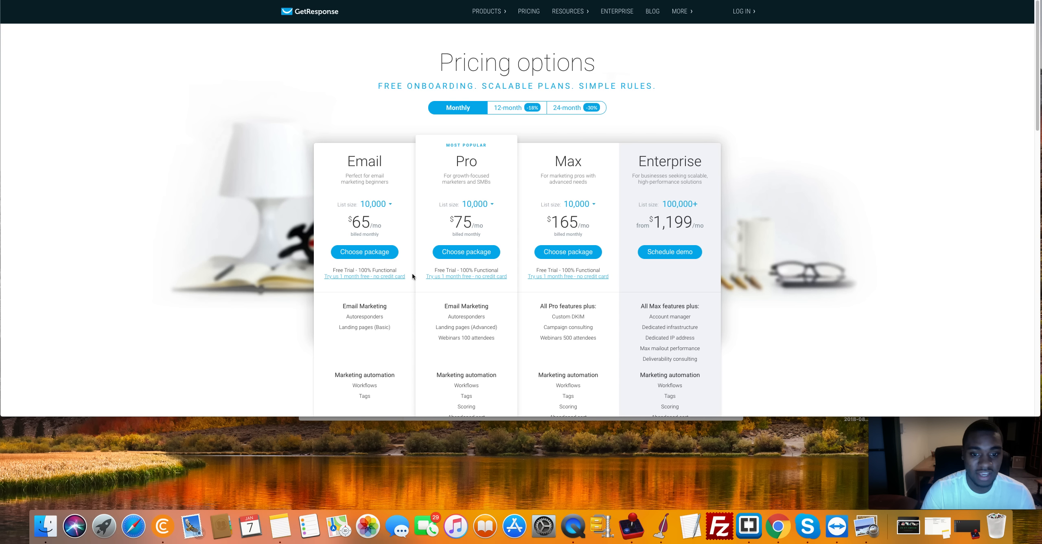
pyautogui.moveTo(433, 223)
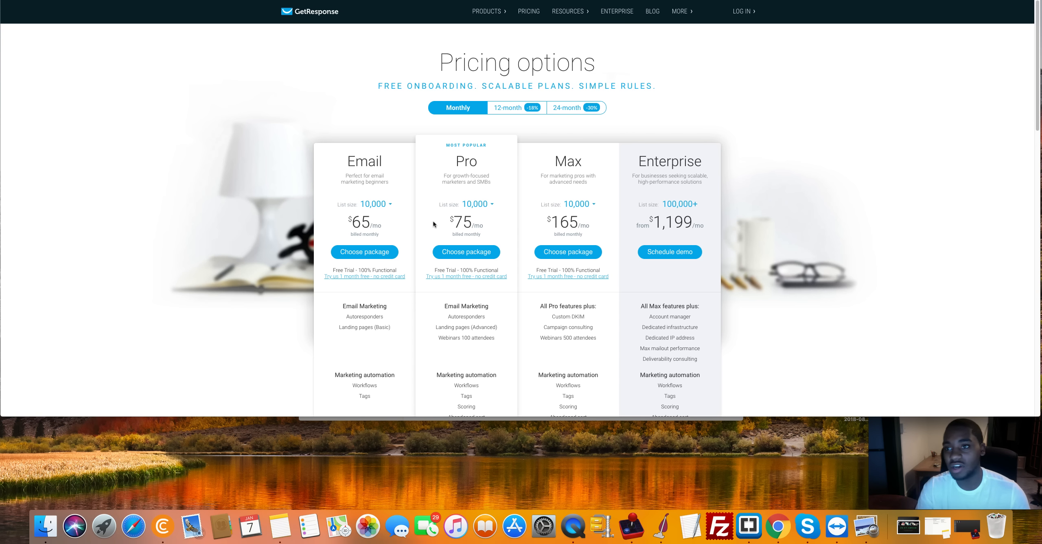
pyautogui.moveTo(568, 134)
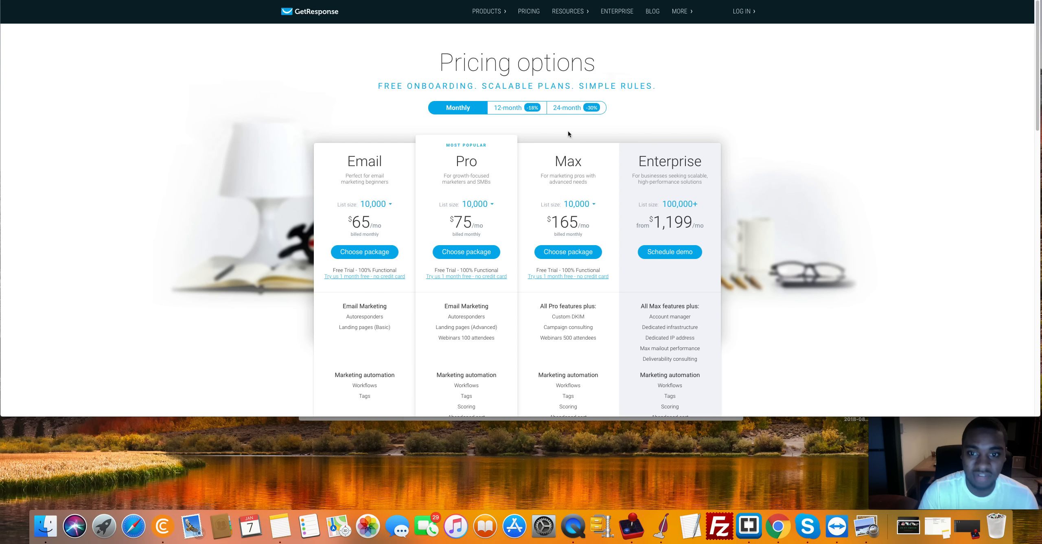
pyautogui.moveTo(570, 131)
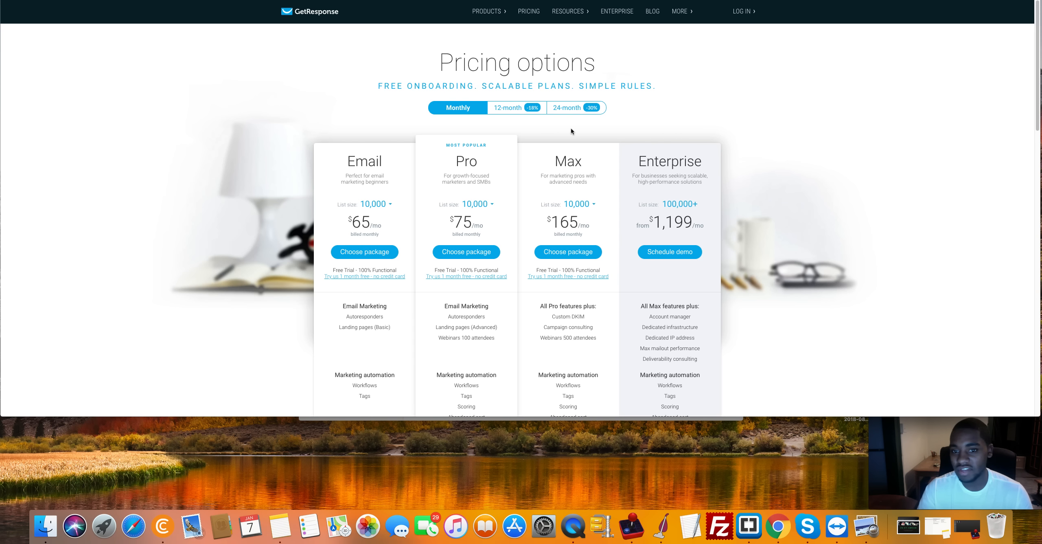
pyautogui.moveTo(857, 34)
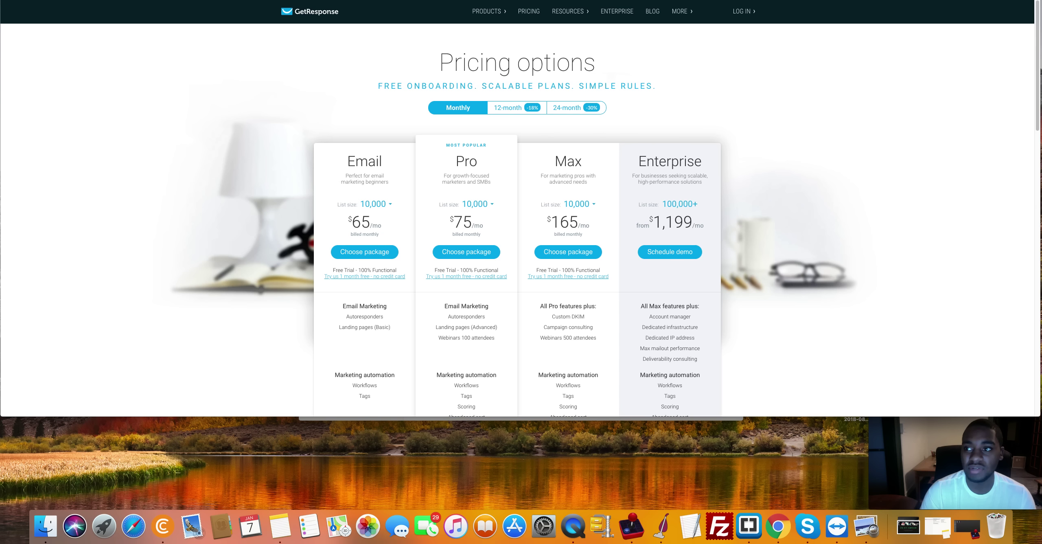
pyautogui.moveTo(943, 36)
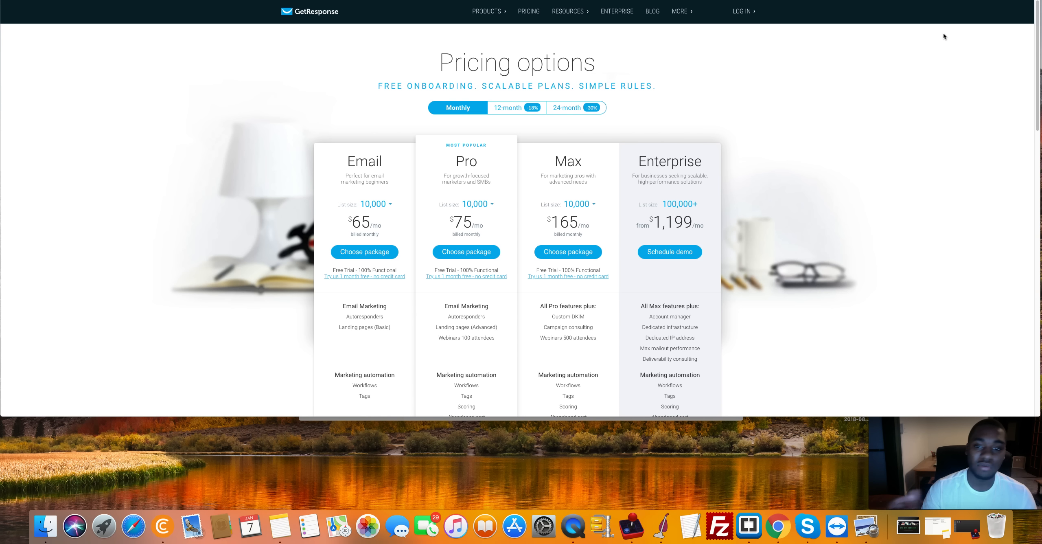